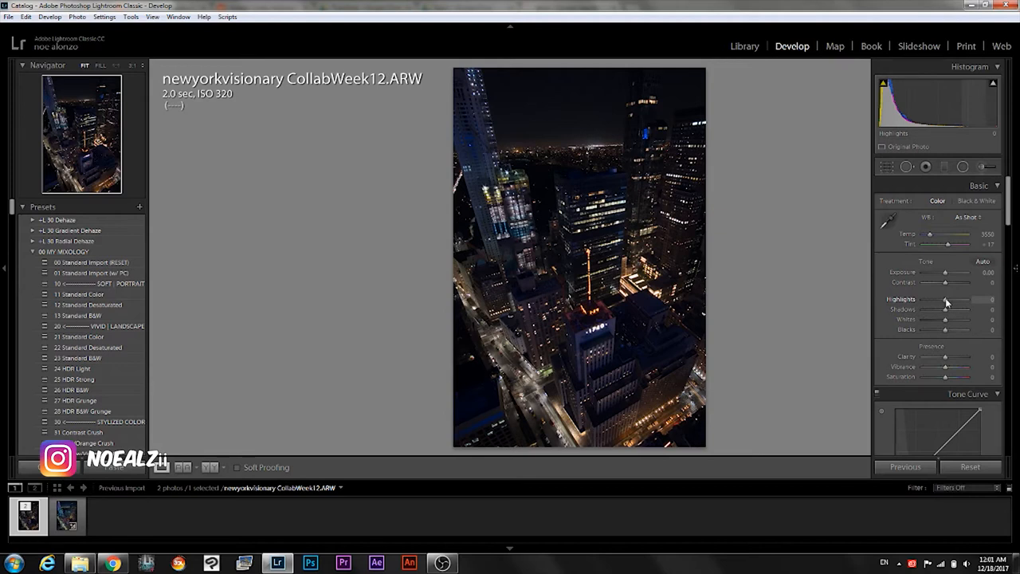
- Set Highlights to -100 and Shadows to +100, and raise Whites and Contrast
{"action": "left_click_drag", "start_coordinate": [946, 299], "coordinate": [922, 298]}
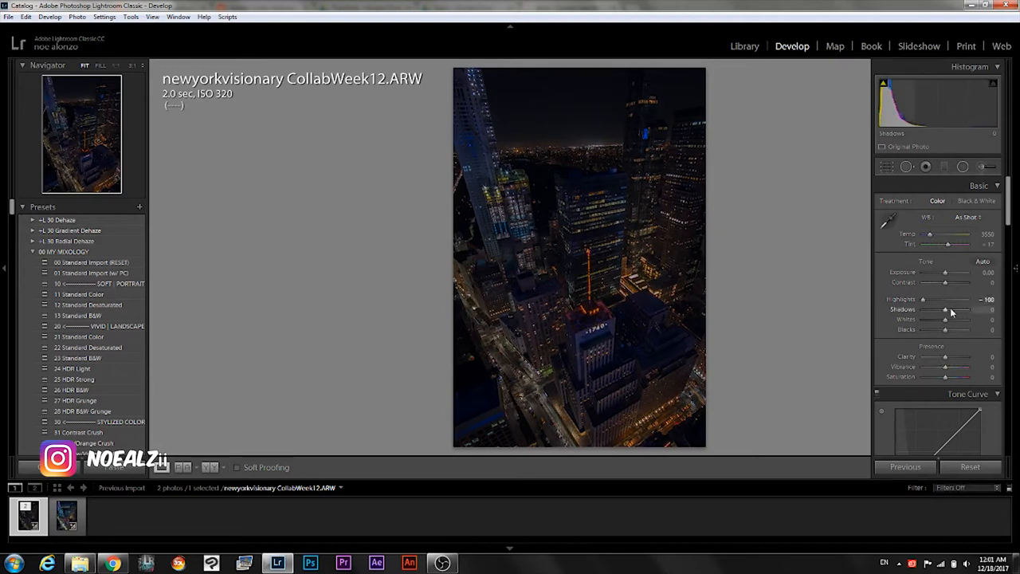
{"action": "left_click_drag", "start_coordinate": [944, 309], "coordinate": [988, 309]}
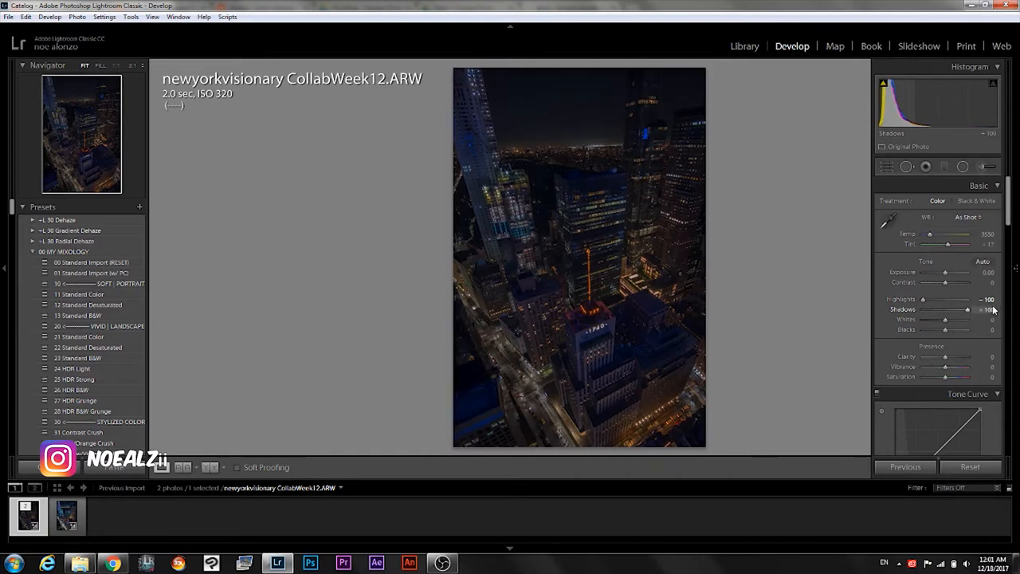
{"action": "left_click_drag", "start_coordinate": [944, 319], "coordinate": [954, 319]}
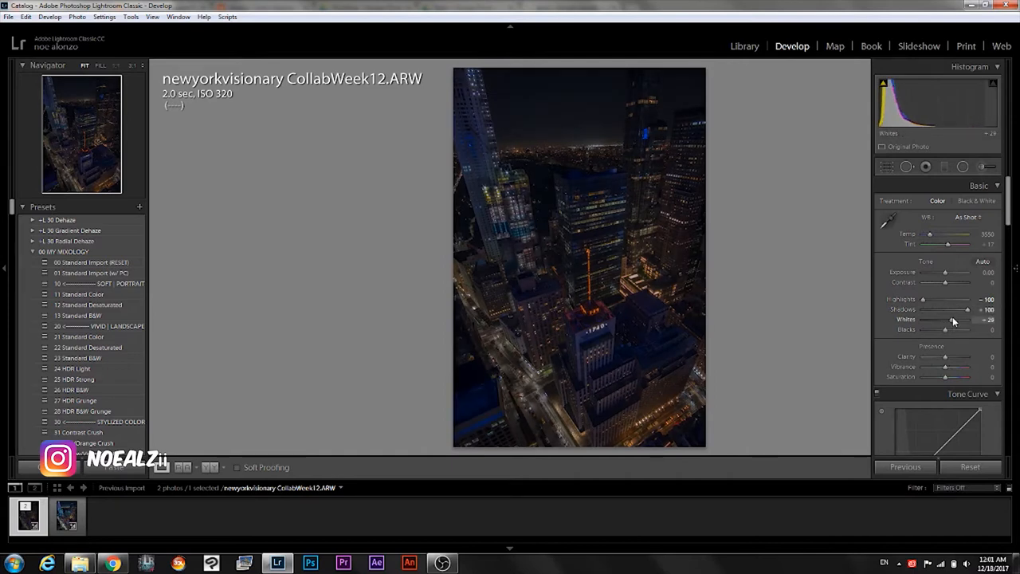
{"action": "left_click_drag", "start_coordinate": [954, 319], "coordinate": [960, 319]}
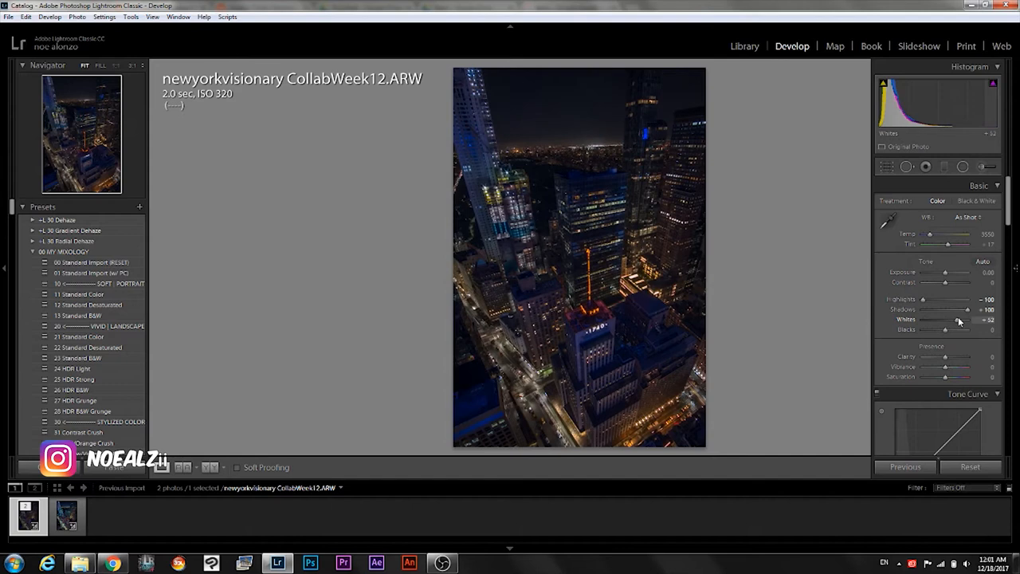
{"action": "left_click_drag", "start_coordinate": [964, 319], "coordinate": [957, 319]}
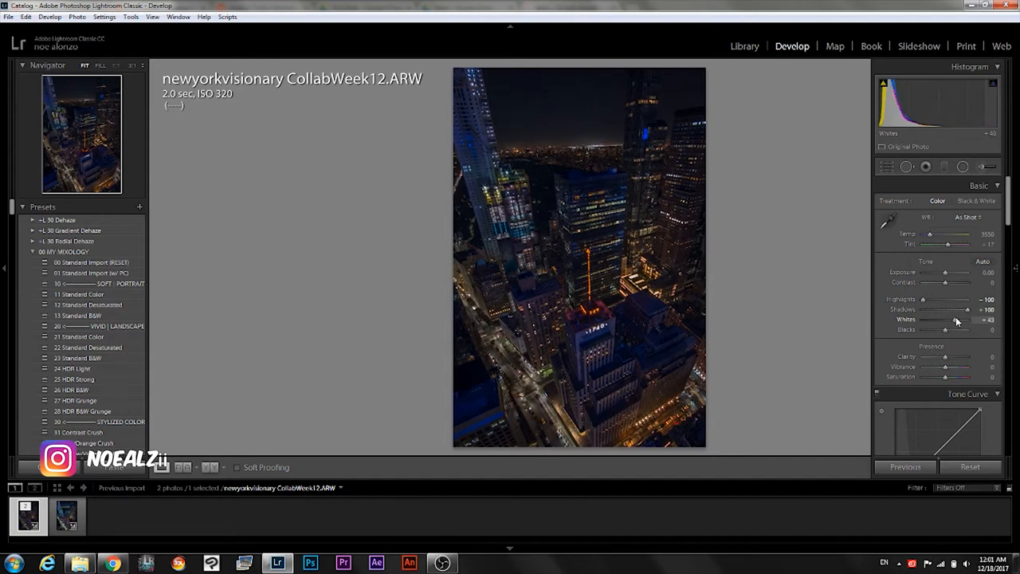
{"action": "left_click_drag", "start_coordinate": [956, 319], "coordinate": [952, 319]}
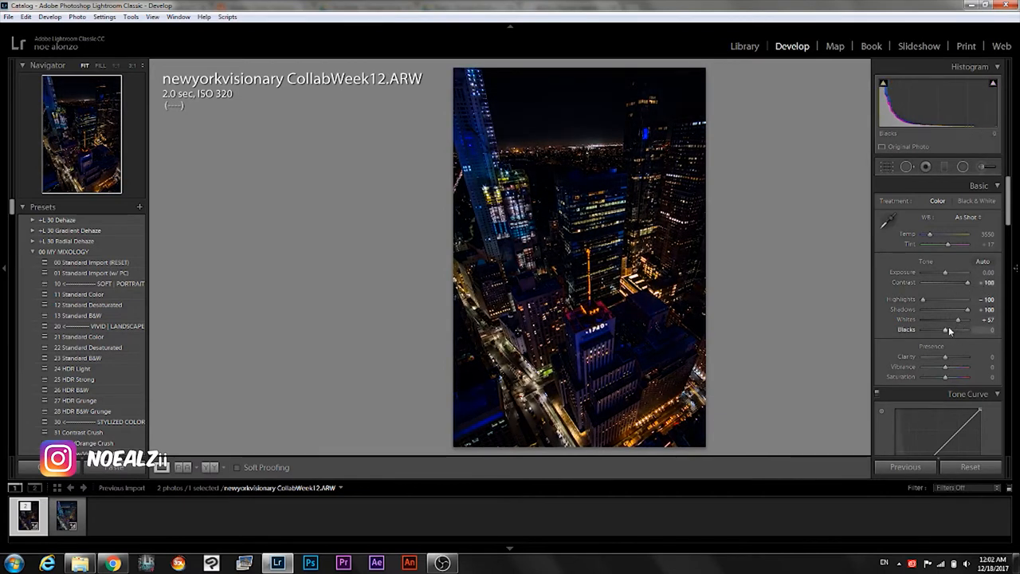
{"action": "left_click_drag", "start_coordinate": [949, 330], "coordinate": [988, 330]}
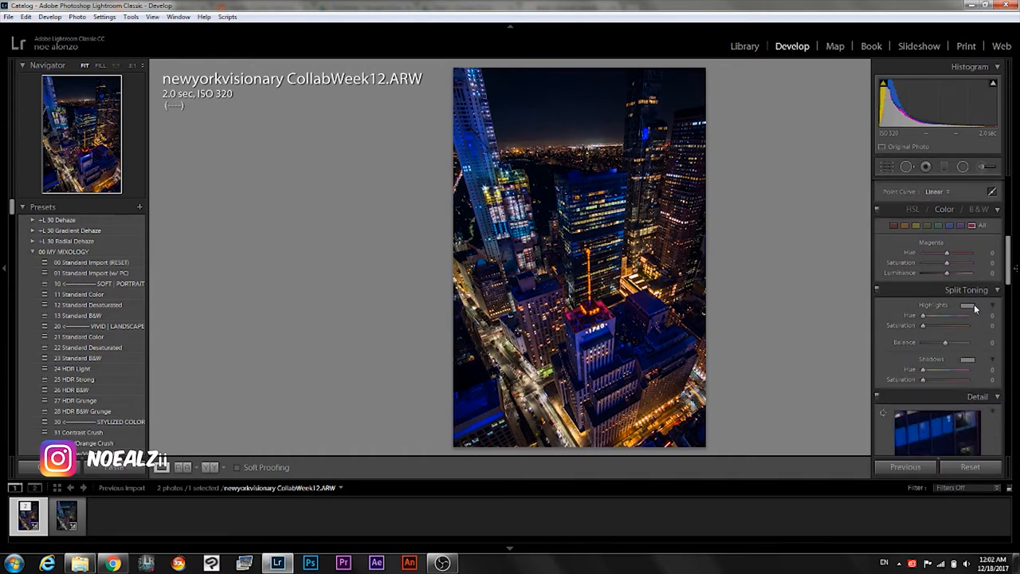
{"action": "left_click", "coordinate": [106, 561]}
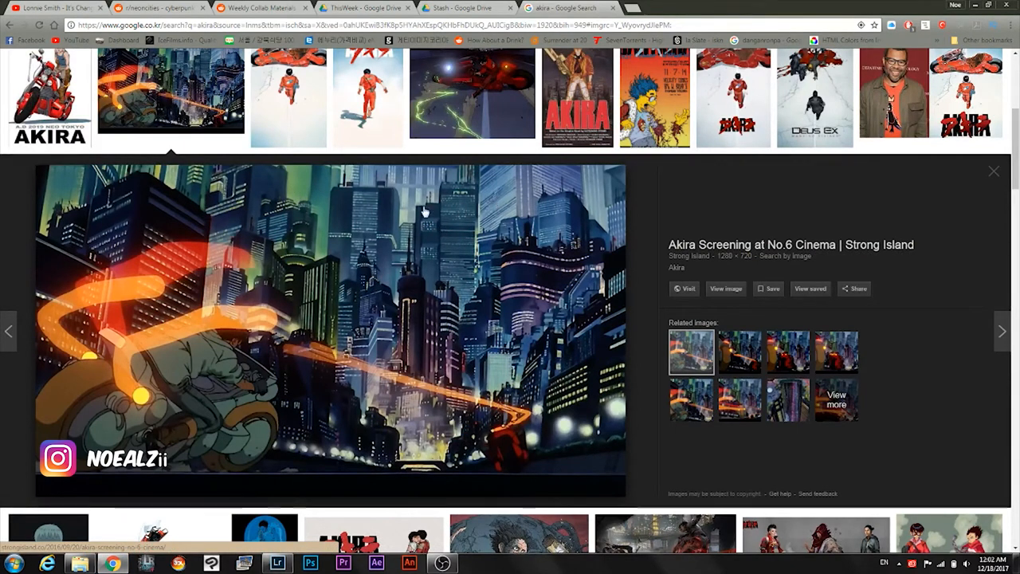
{"action": "mouse_move", "coordinate": [347, 492]}
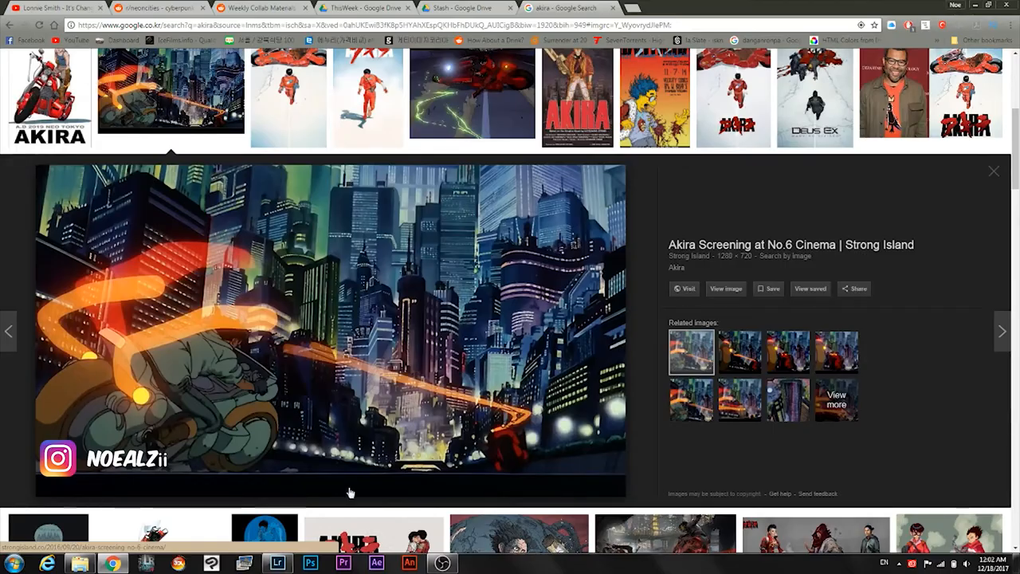
{"action": "left_click", "coordinate": [278, 563]}
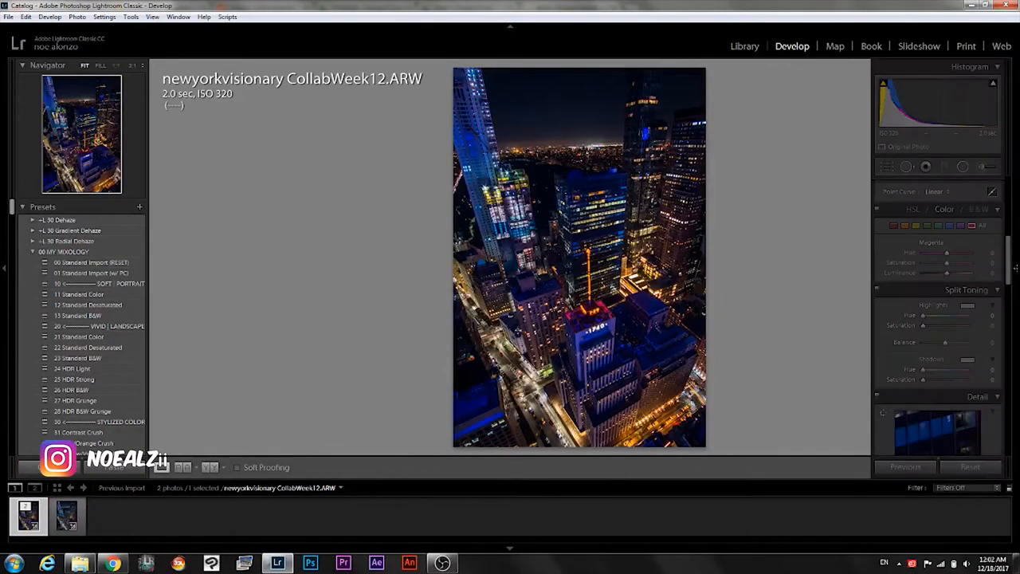
- Give the highlights a teal-cyan split tone at hue 180, saturation 35
{"action": "left_click", "coordinate": [965, 304]}
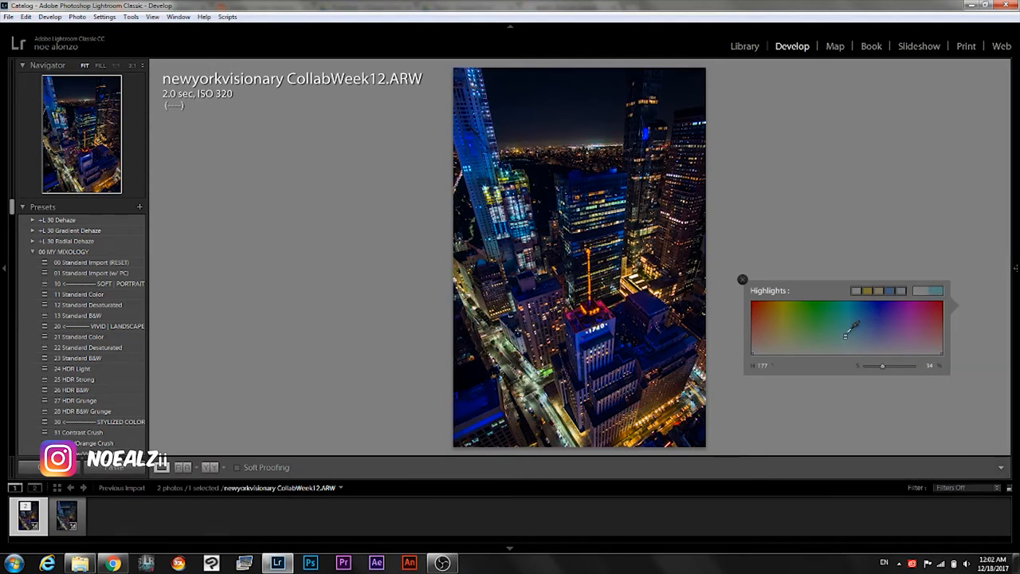
{"action": "left_click_drag", "start_coordinate": [844, 335], "coordinate": [843, 340]}
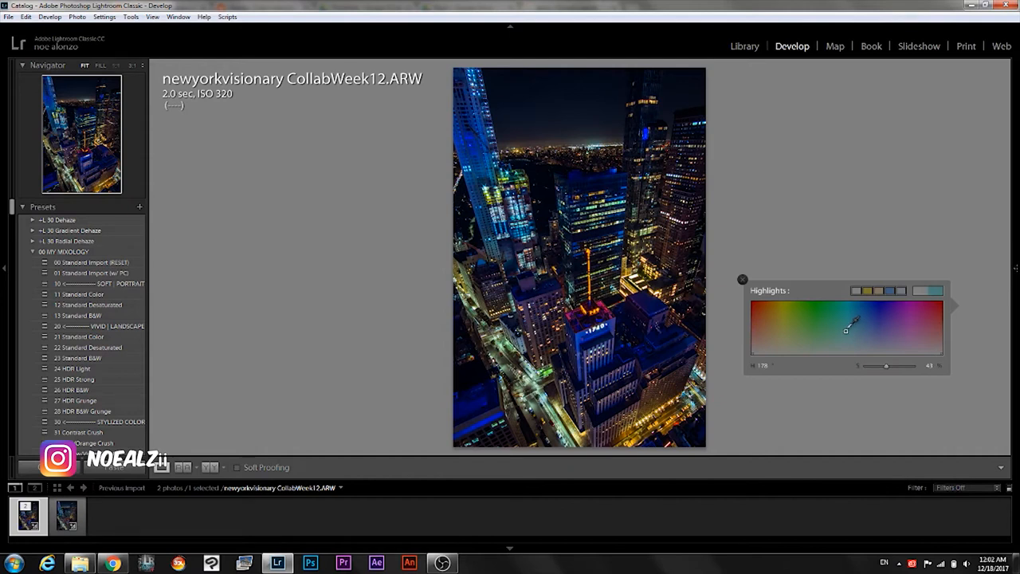
{"action": "left_click", "coordinate": [742, 279]}
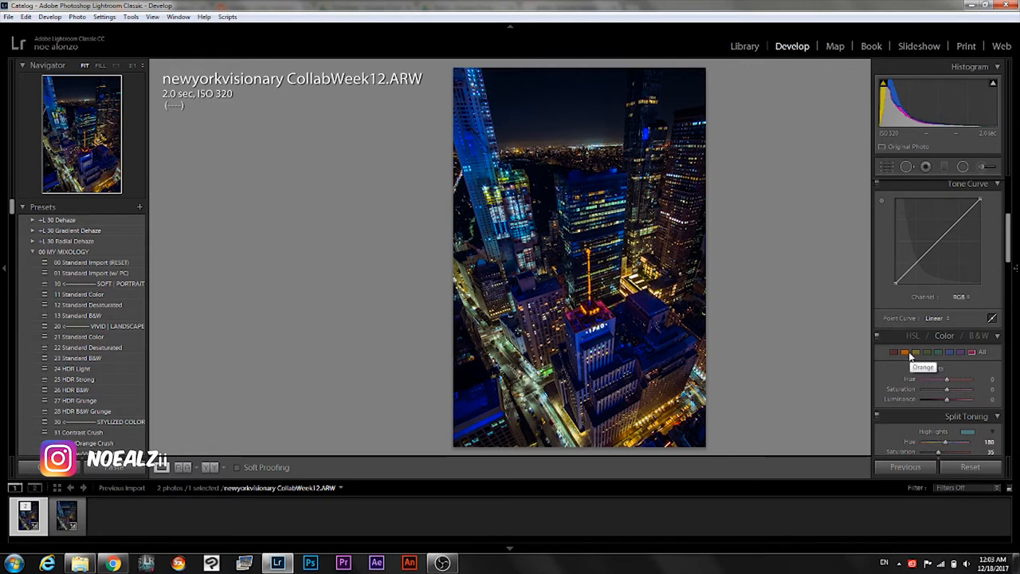
{"action": "mouse_move", "coordinate": [912, 354]}
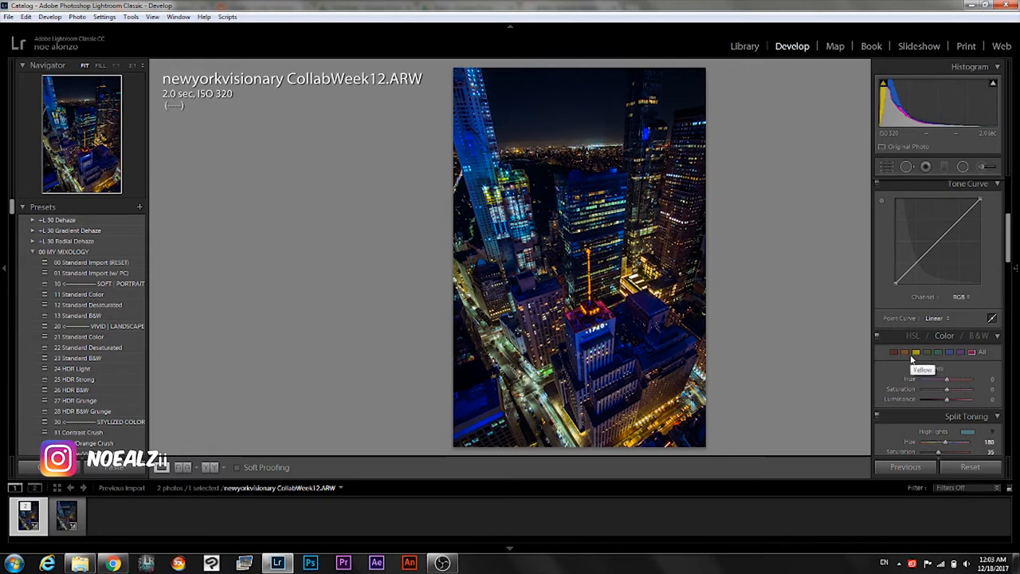
{"action": "mouse_move", "coordinate": [903, 353]}
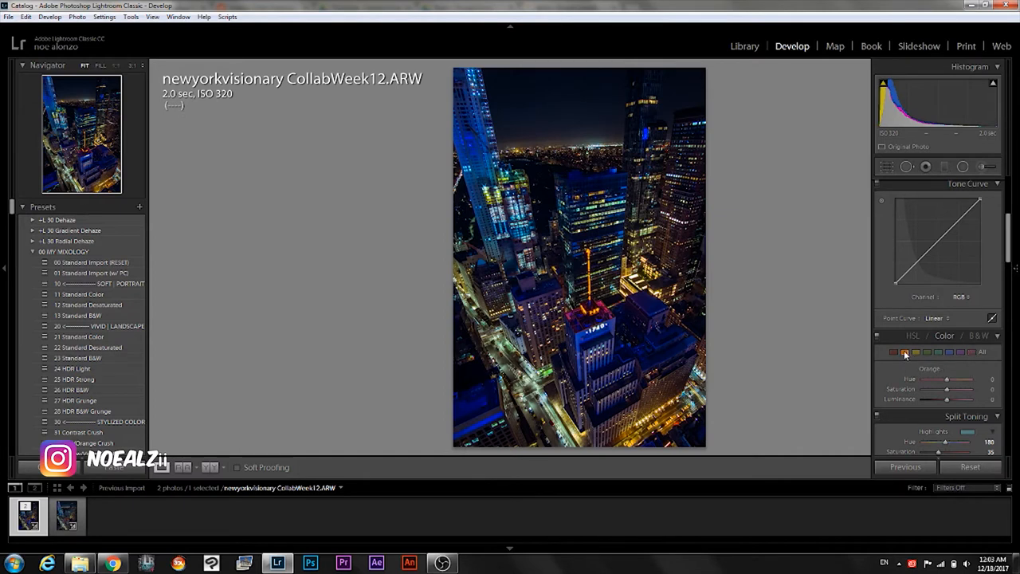
{"action": "mouse_move", "coordinate": [899, 353]}
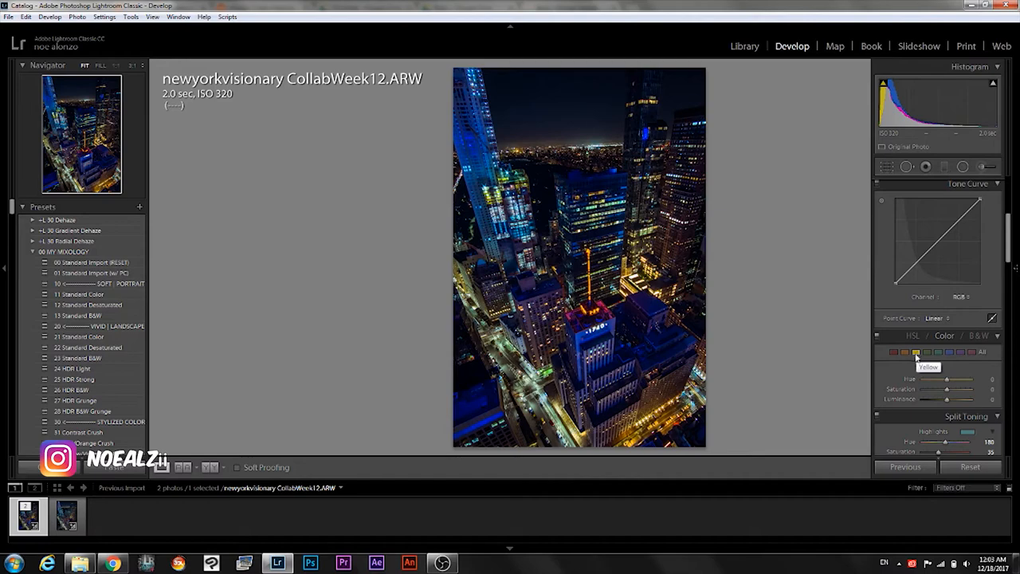
- Select the Yellow colour range in the HSL panel
{"action": "left_click", "coordinate": [113, 564]}
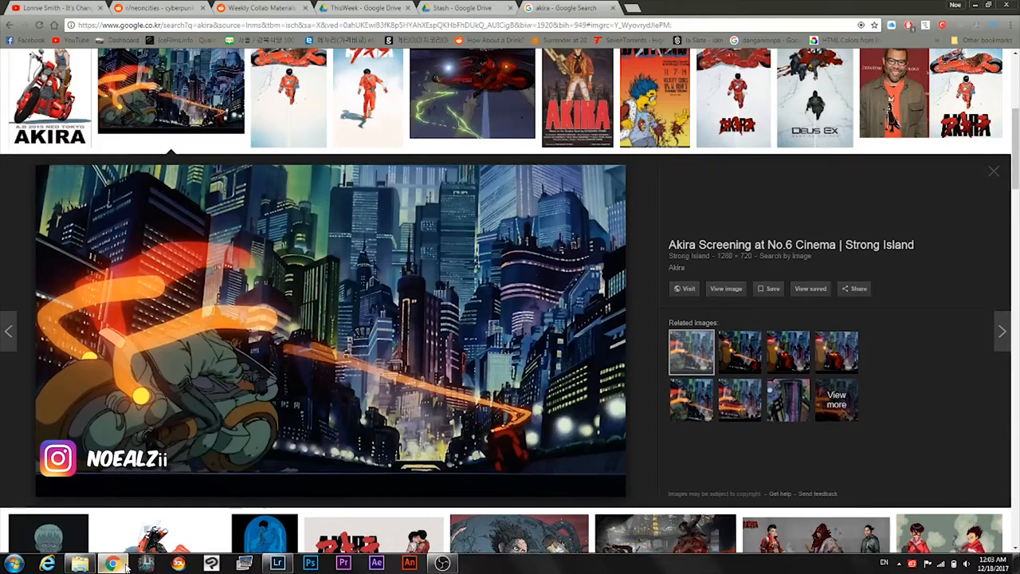
{"action": "mouse_move", "coordinate": [255, 450]}
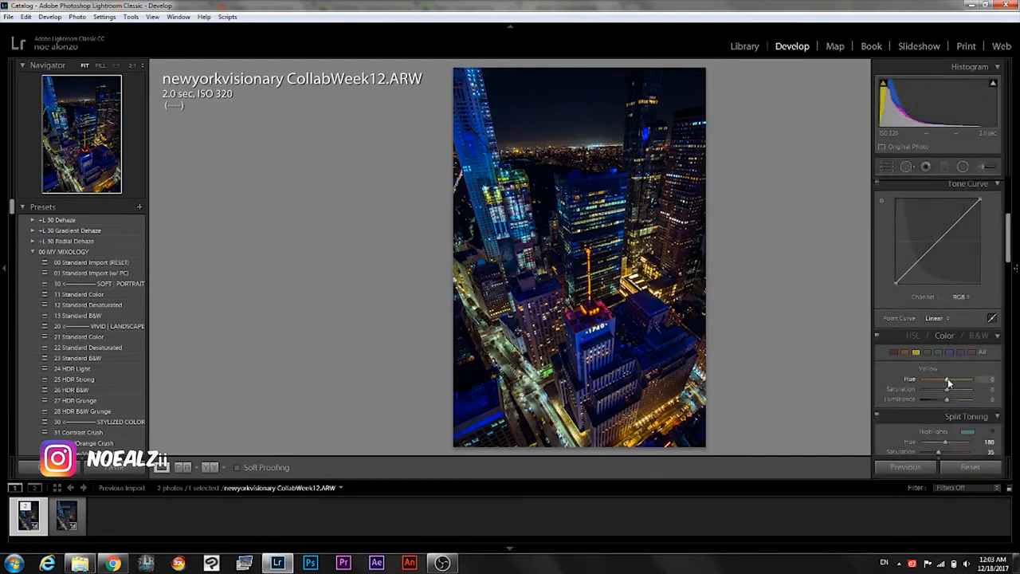
- Push the yellow hue to +100 toward green
{"action": "left_click_drag", "start_coordinate": [949, 379], "coordinate": [965, 379]}
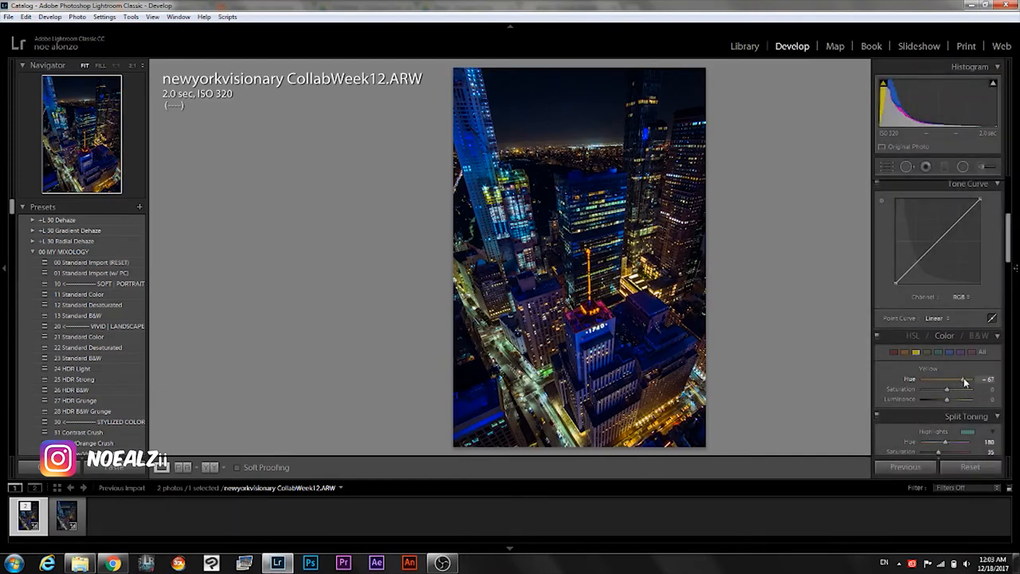
{"action": "left_click_drag", "start_coordinate": [964, 379], "coordinate": [971, 380]}
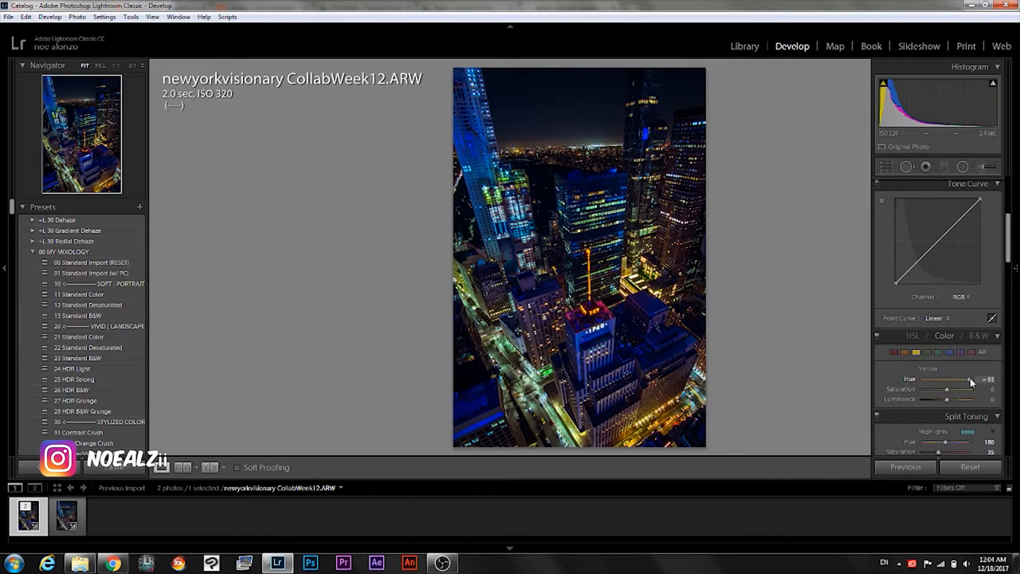
{"action": "left_click_drag", "start_coordinate": [969, 378], "coordinate": [976, 379]}
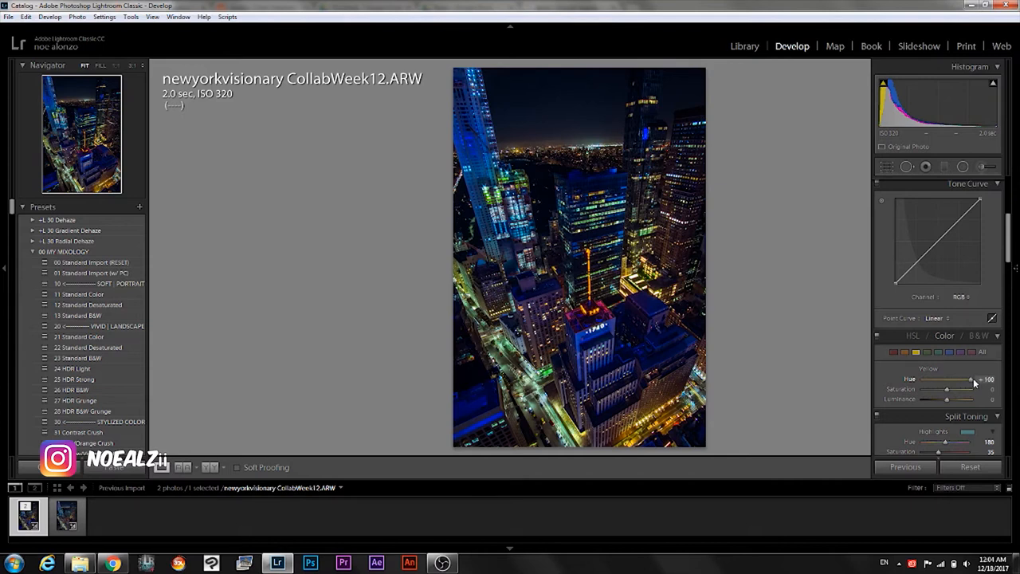
{"action": "left_click_drag", "start_coordinate": [970, 379], "coordinate": [968, 379]}
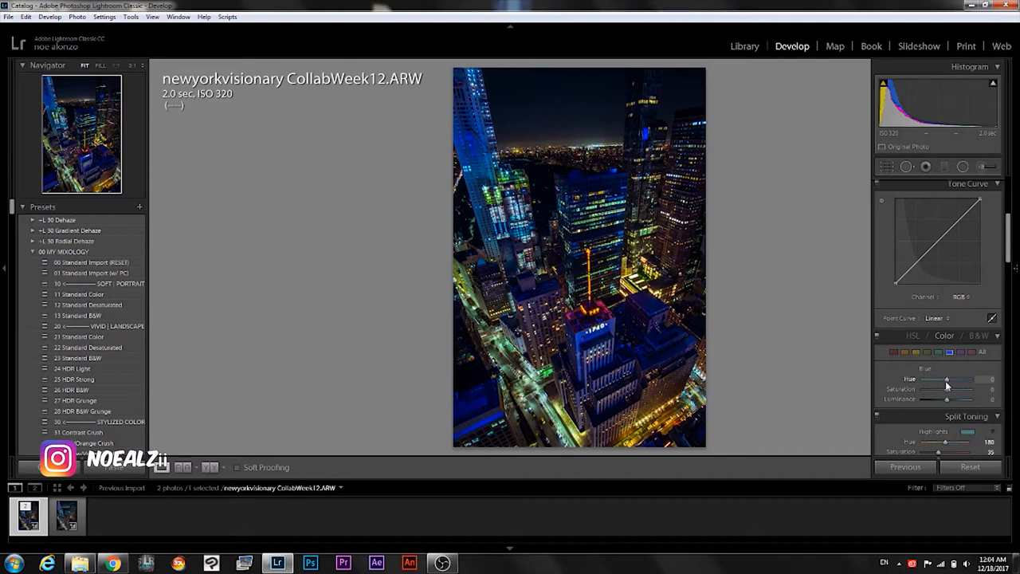
- Set the blue hue to -33 and blue saturation to about -31
{"action": "left_click_drag", "start_coordinate": [946, 380], "coordinate": [939, 380]}
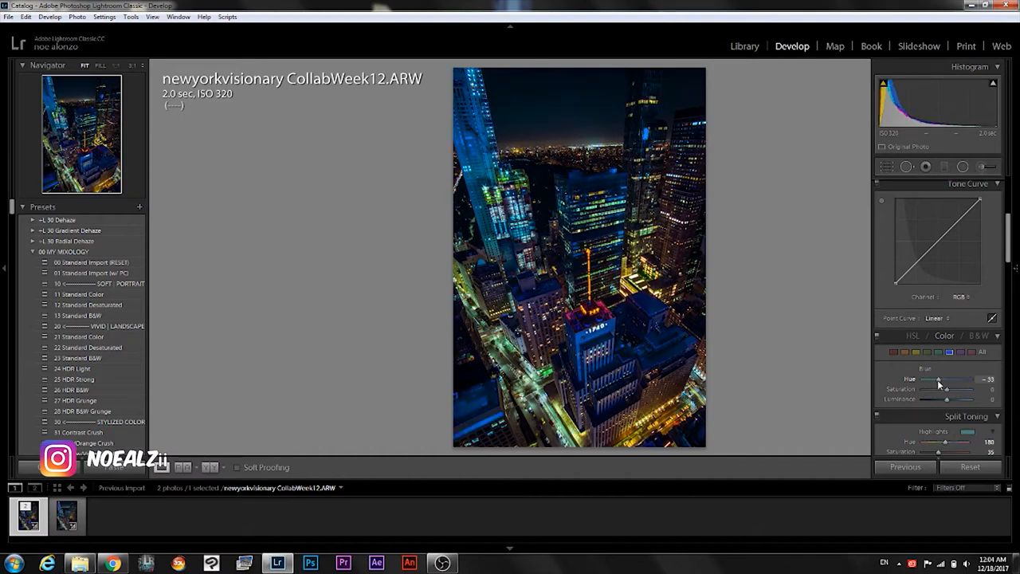
{"action": "left_click_drag", "start_coordinate": [939, 380], "coordinate": [937, 379]}
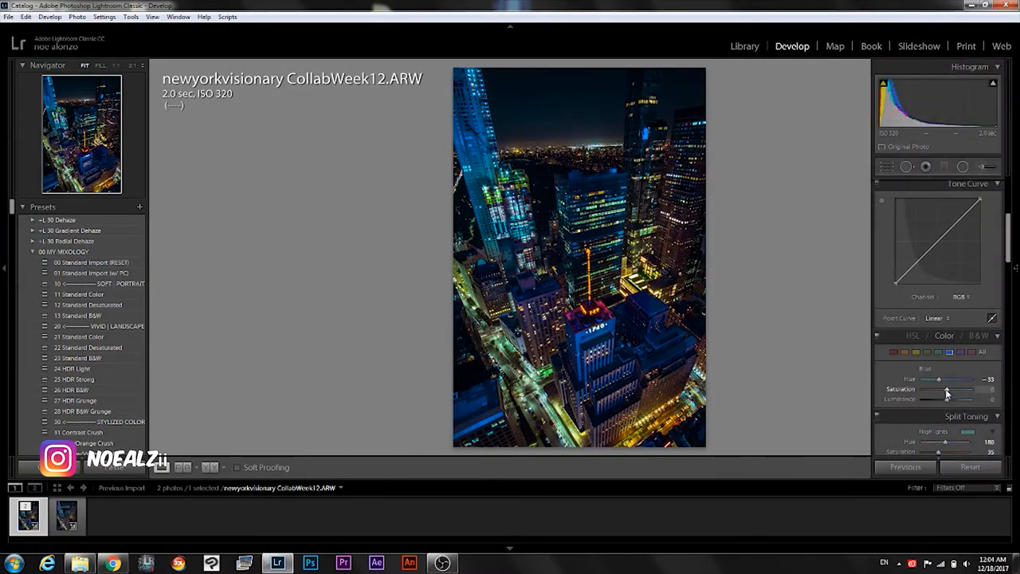
{"action": "left_click_drag", "start_coordinate": [936, 389], "coordinate": [944, 389]}
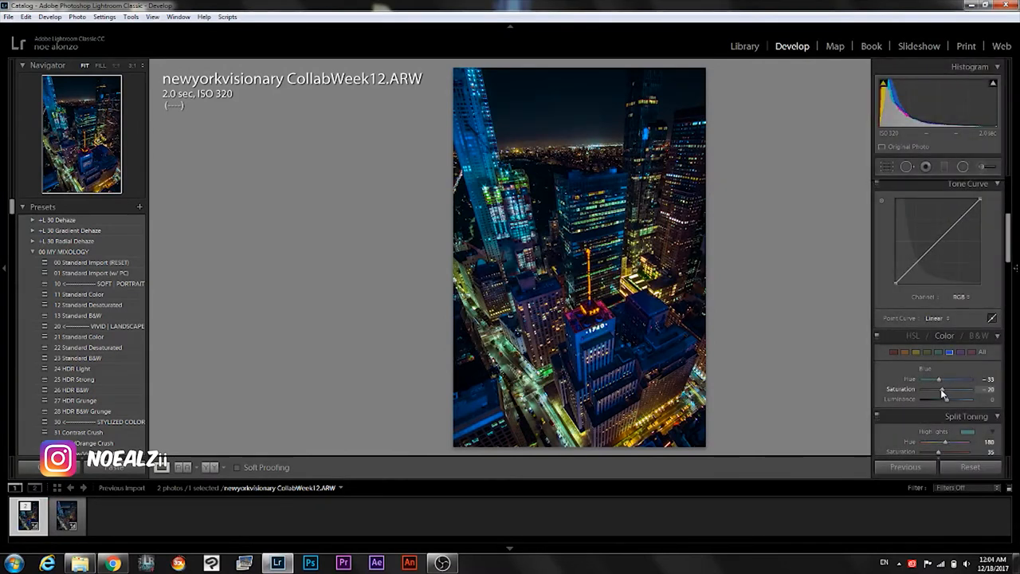
{"action": "left_click_drag", "start_coordinate": [957, 394], "coordinate": [939, 395]}
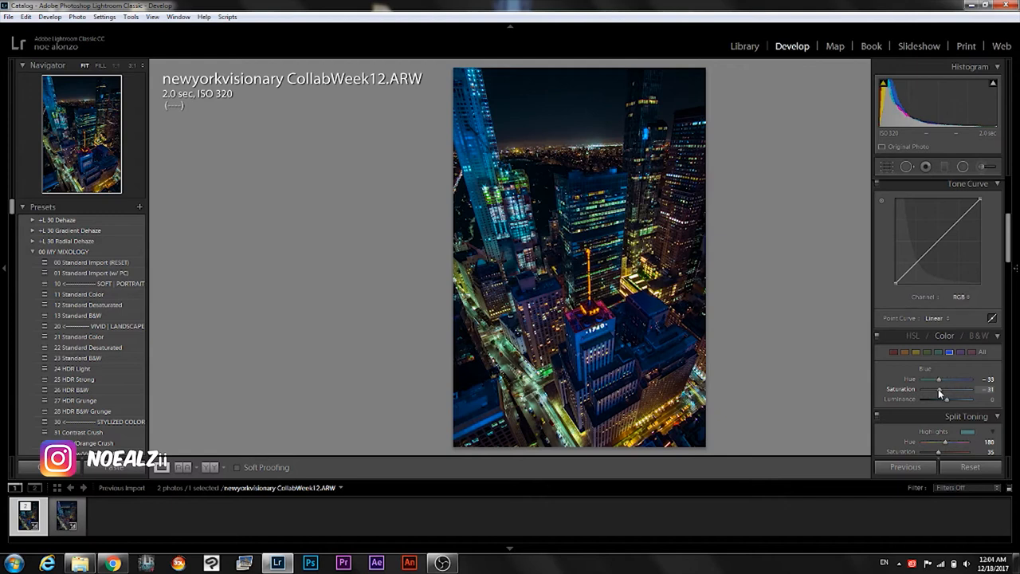
{"action": "left_click_drag", "start_coordinate": [938, 390], "coordinate": [942, 389]}
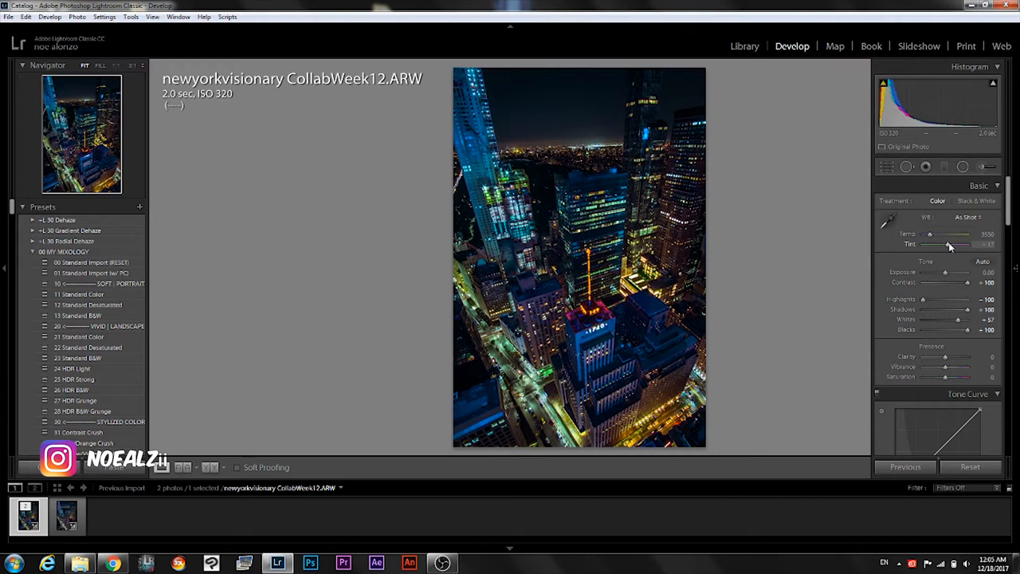
- Move the white balance Tint from -17 to about +39
{"action": "left_click_drag", "start_coordinate": [964, 244], "coordinate": [968, 244]}
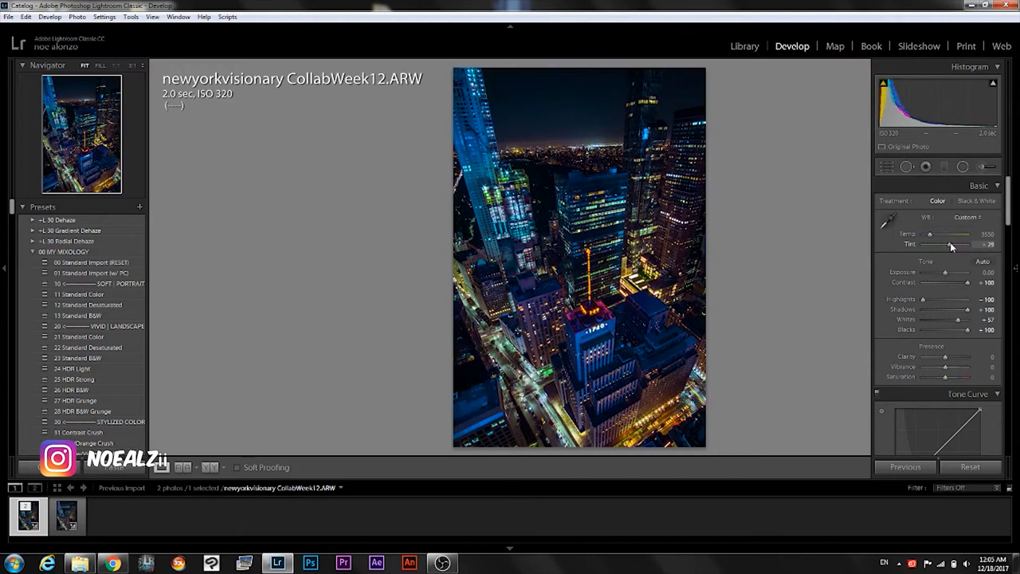
{"action": "left_click_drag", "start_coordinate": [957, 244], "coordinate": [969, 243]}
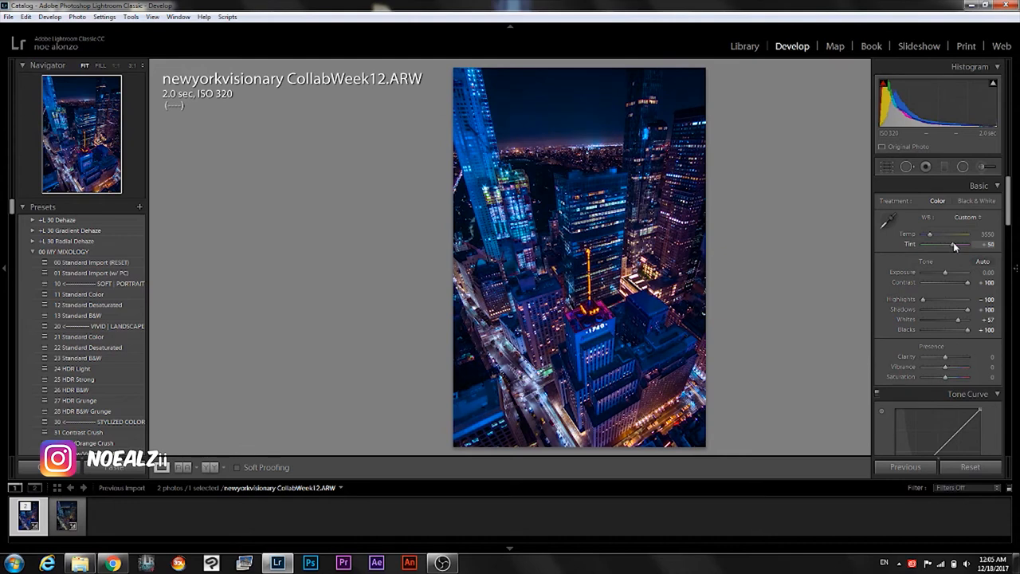
{"action": "left_click_drag", "start_coordinate": [965, 244], "coordinate": [956, 244]}
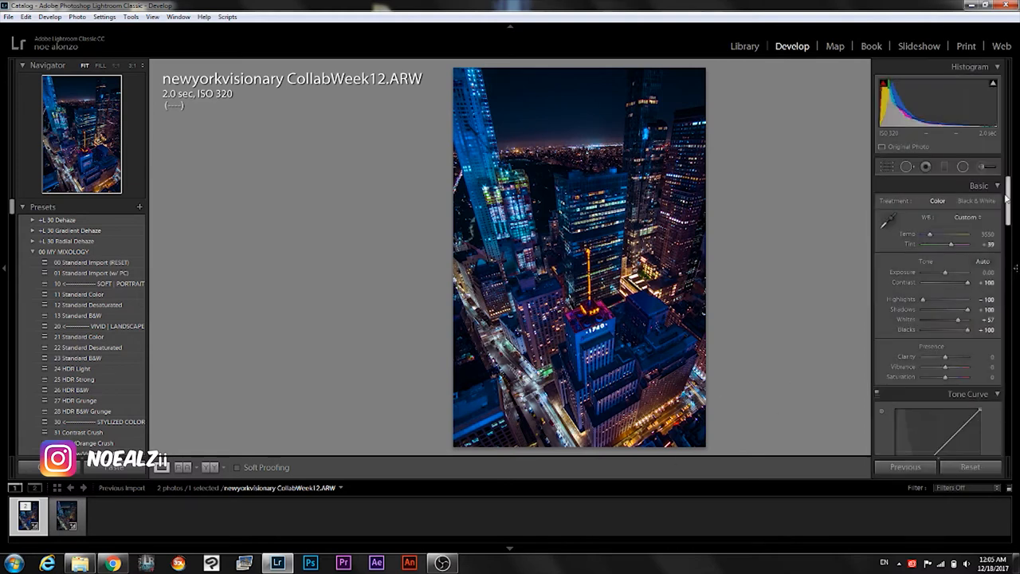
- Add and position shadow and darkest points on the RGB point curve
{"action": "scroll", "scroll_direction": "down", "scroll_amount": 3}
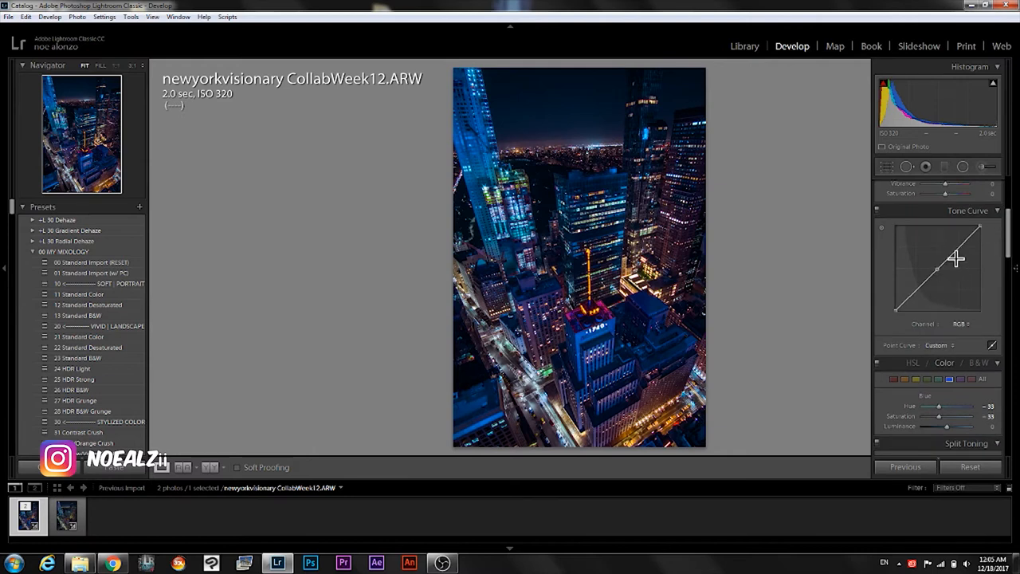
{"action": "mouse_move", "coordinate": [921, 293]}
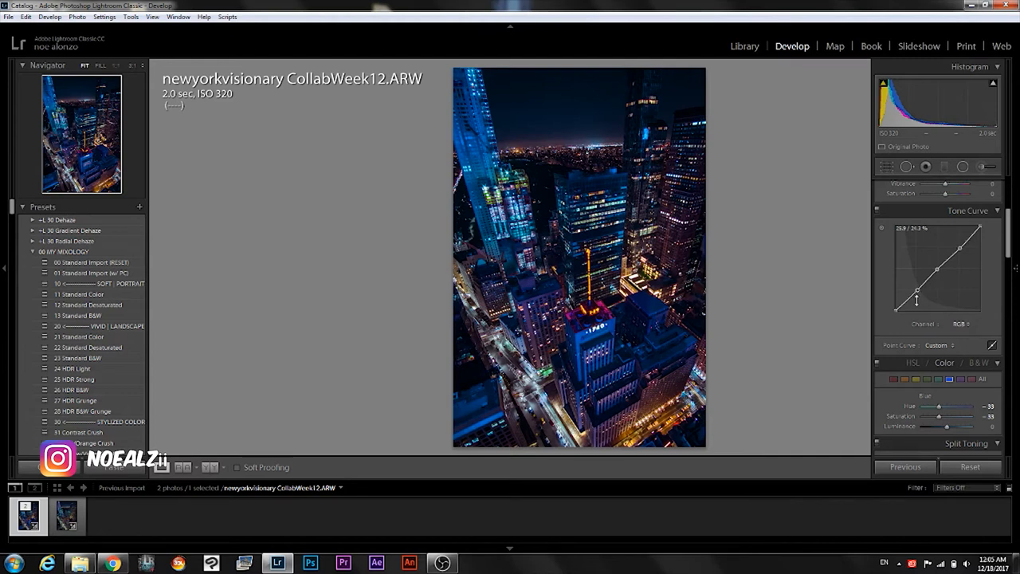
{"action": "left_click_drag", "start_coordinate": [916, 290], "coordinate": [907, 303]}
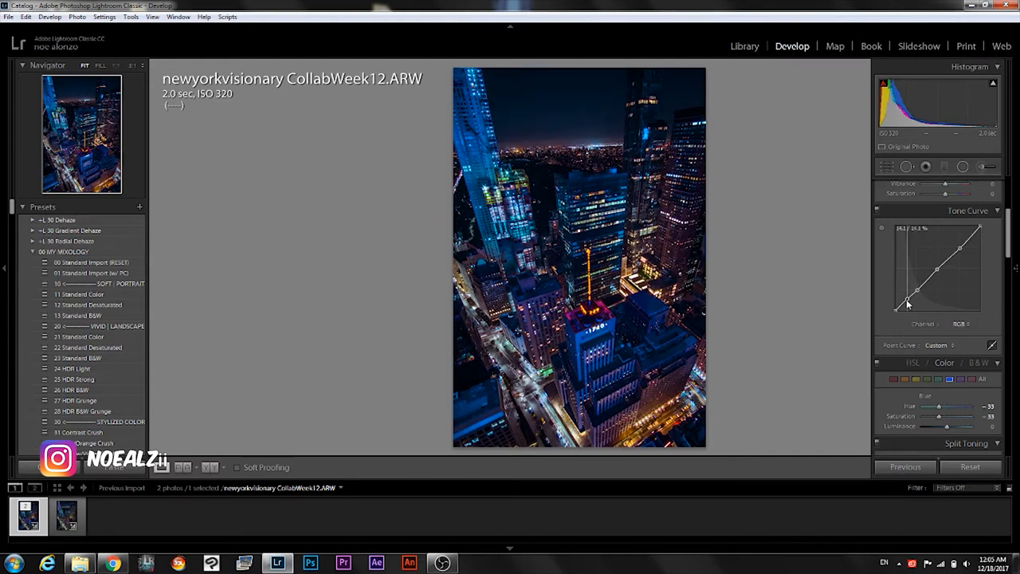
{"action": "left_click_drag", "start_coordinate": [909, 287], "coordinate": [909, 289]}
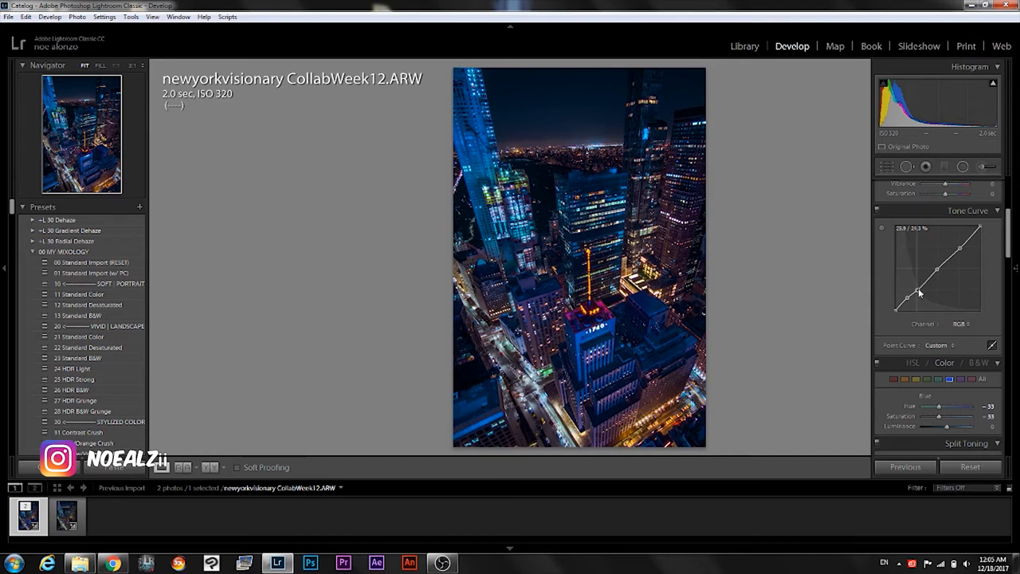
{"action": "left_click_drag", "start_coordinate": [920, 293], "coordinate": [916, 289]}
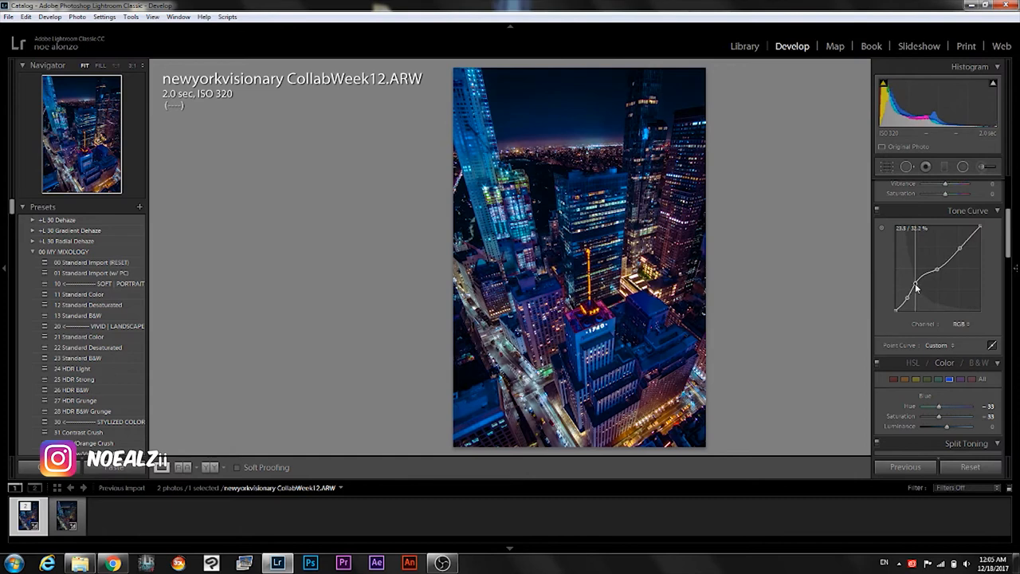
{"action": "left_click_drag", "start_coordinate": [917, 287], "coordinate": [917, 291]}
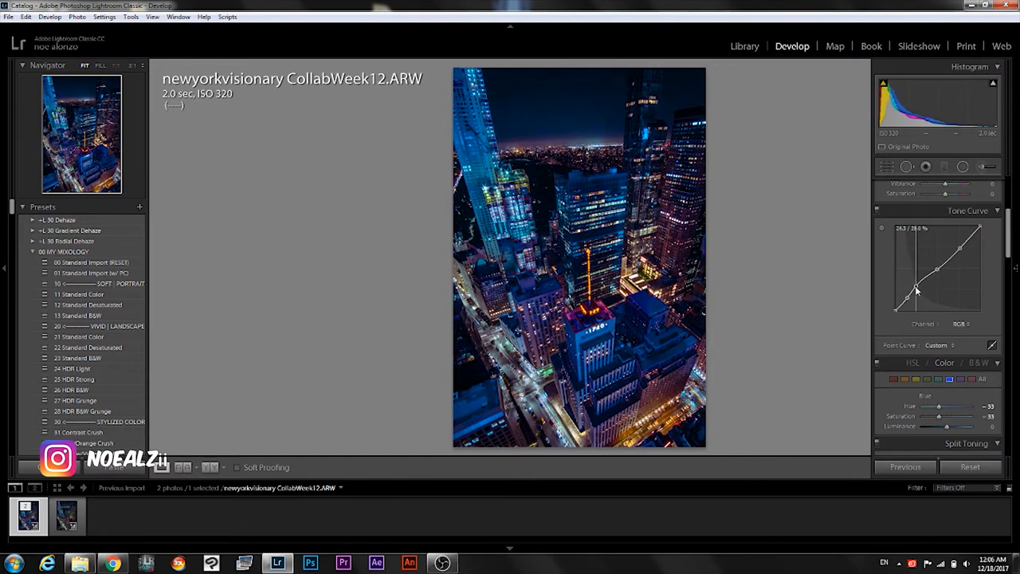
{"action": "left_click_drag", "start_coordinate": [915, 290], "coordinate": [909, 273]}
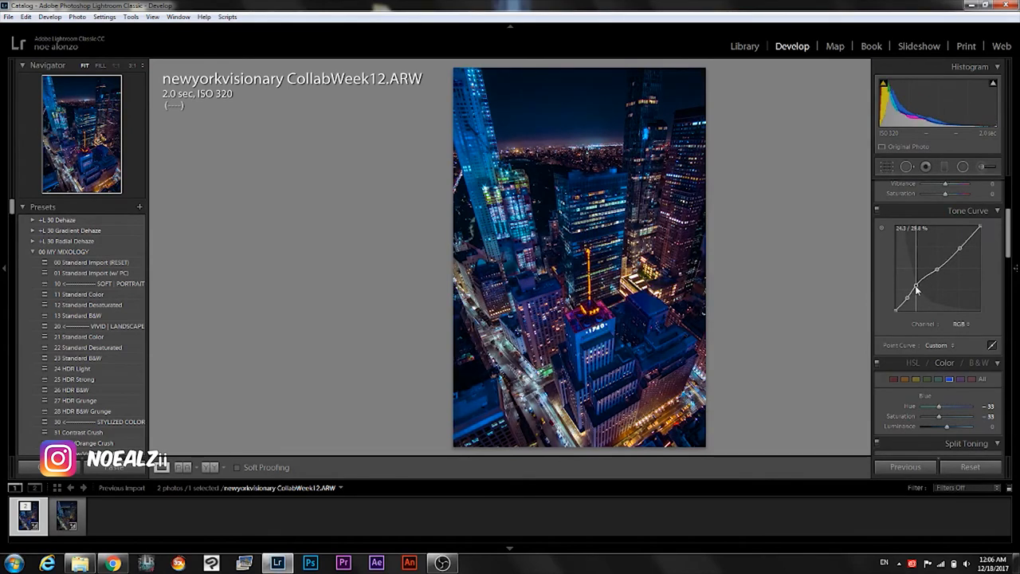
{"action": "left_click_drag", "start_coordinate": [917, 289], "coordinate": [901, 299]}
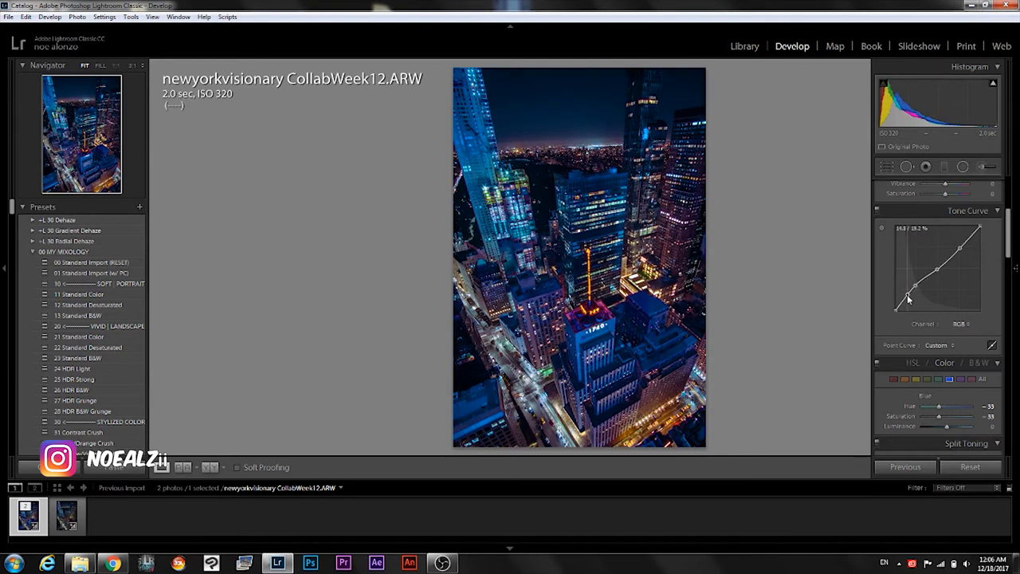
{"action": "left_click_drag", "start_coordinate": [908, 299], "coordinate": [908, 286]}
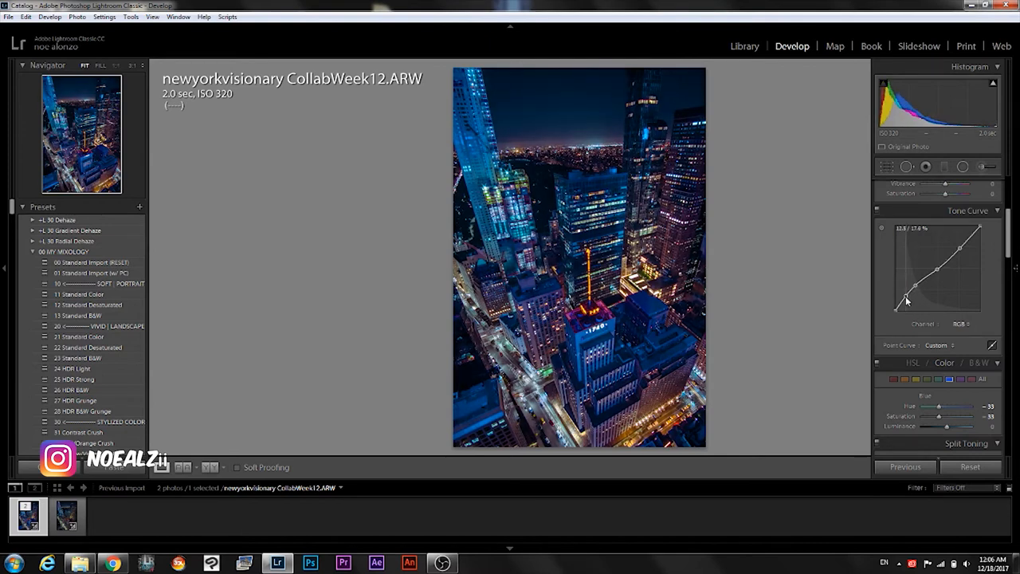
{"action": "left_click_drag", "start_coordinate": [907, 300], "coordinate": [907, 304]}
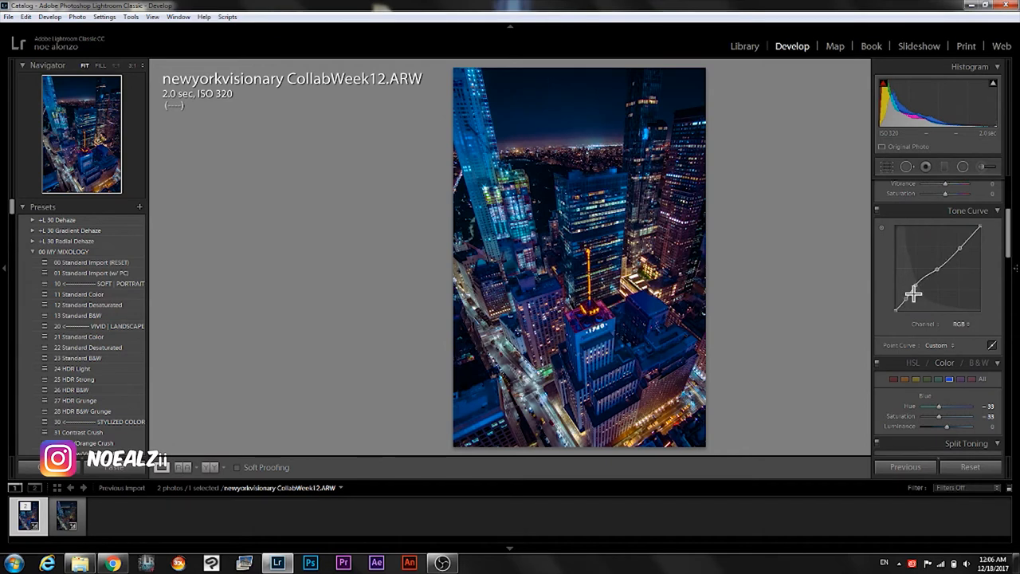
- Add a lower-midtone point and two highlight points to the curve and adjust them
{"action": "left_click_drag", "start_coordinate": [914, 292], "coordinate": [916, 290]}
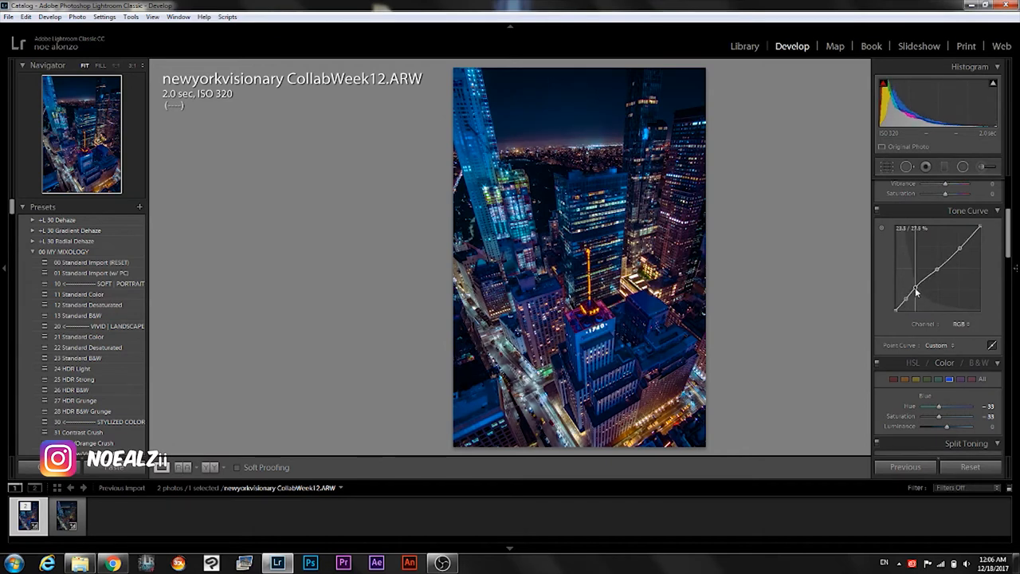
{"action": "left_click_drag", "start_coordinate": [916, 291], "coordinate": [916, 279]}
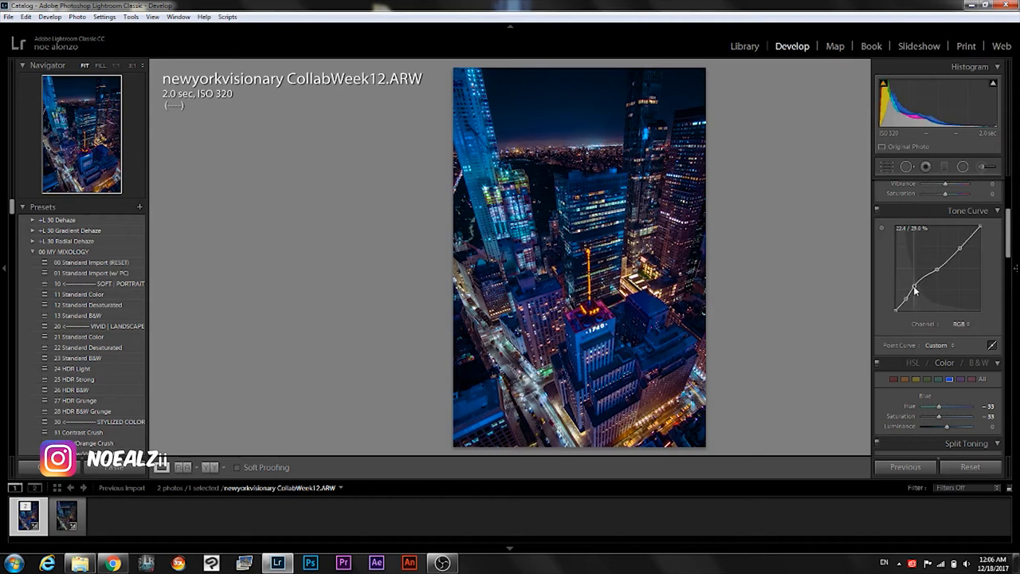
{"action": "left_click_drag", "start_coordinate": [915, 289], "coordinate": [915, 287]}
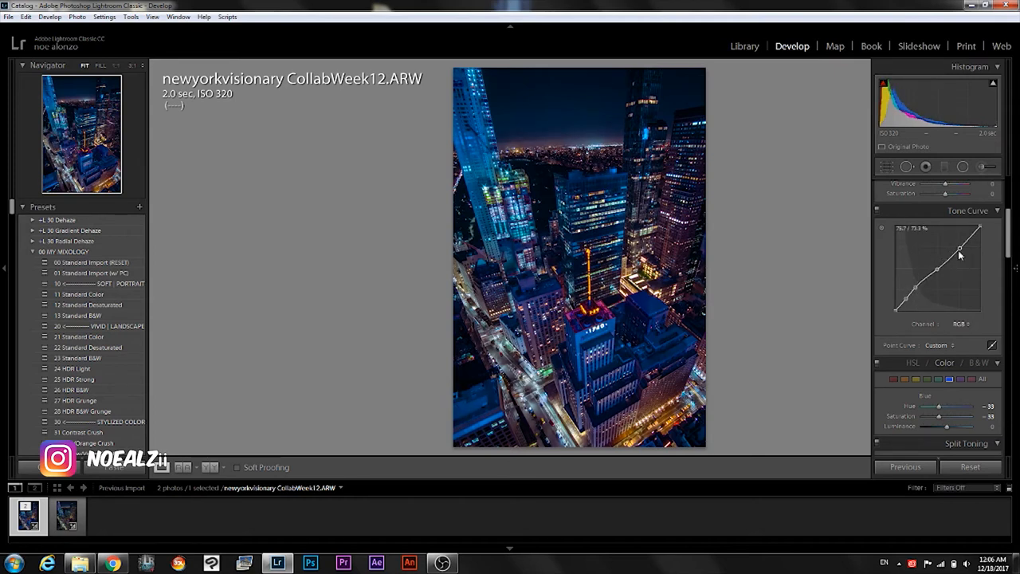
{"action": "left_click_drag", "start_coordinate": [944, 271], "coordinate": [948, 257]}
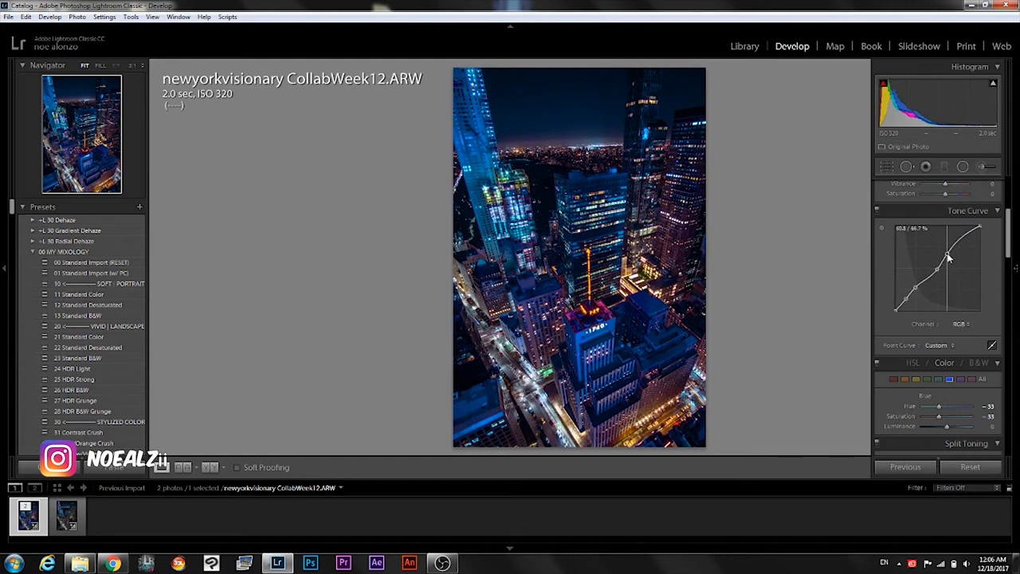
{"action": "left_click_drag", "start_coordinate": [949, 255], "coordinate": [949, 263]}
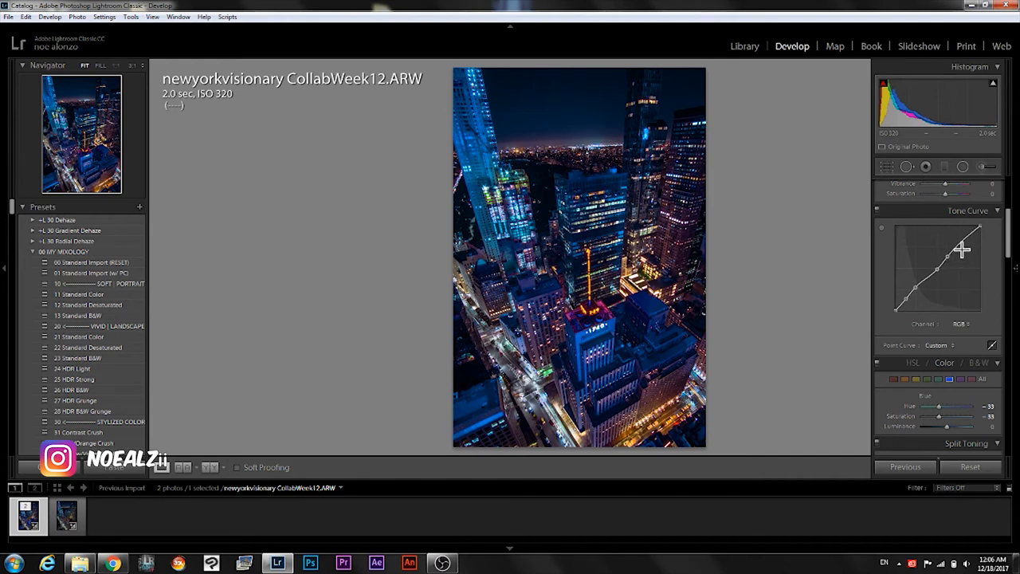
{"action": "left_click_drag", "start_coordinate": [962, 249], "coordinate": [958, 247]}
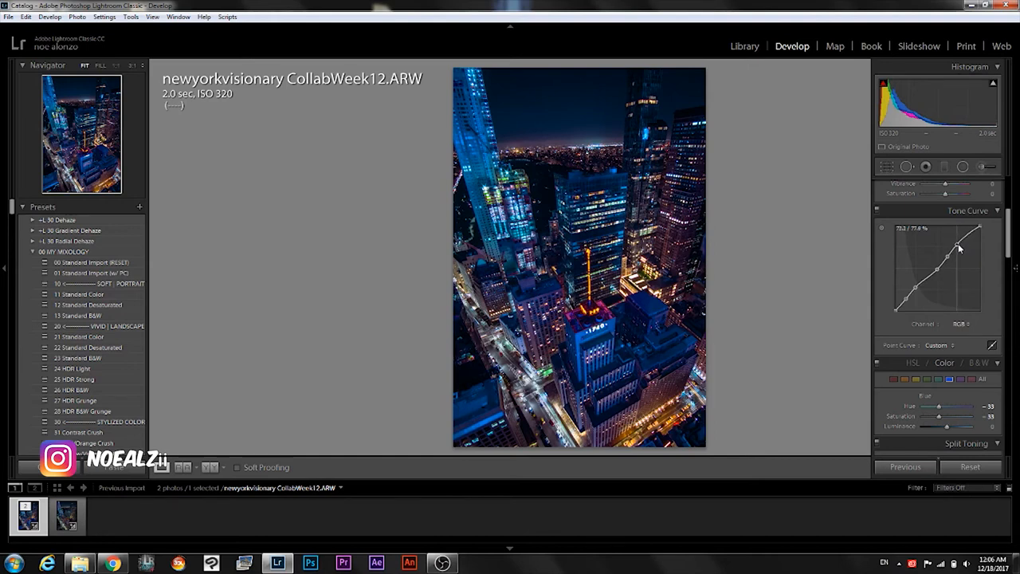
{"action": "left_click_drag", "start_coordinate": [958, 246], "coordinate": [959, 243]}
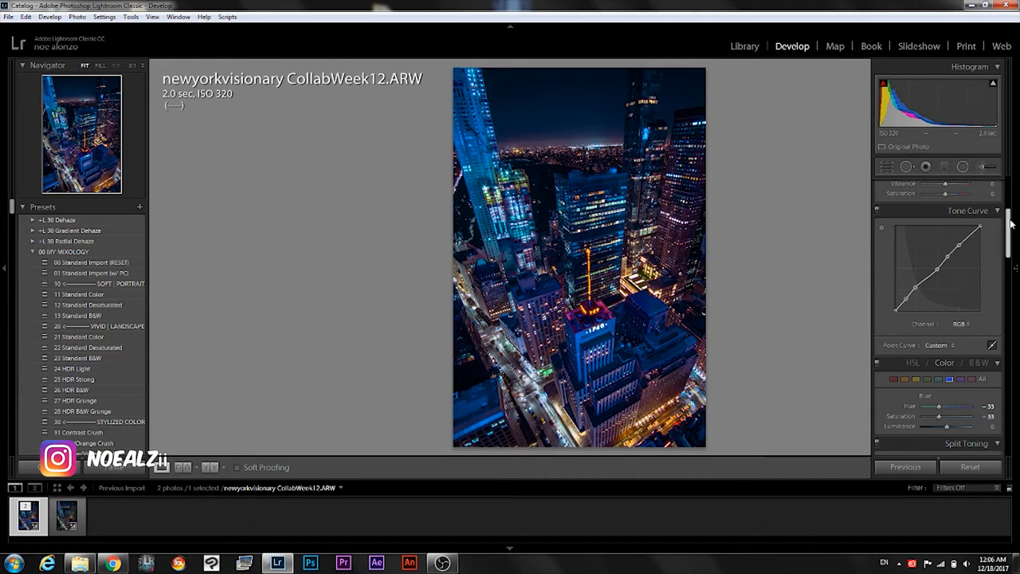
- Try Contrast at +69, then settle it at +79
{"action": "left_click", "coordinate": [980, 185]}
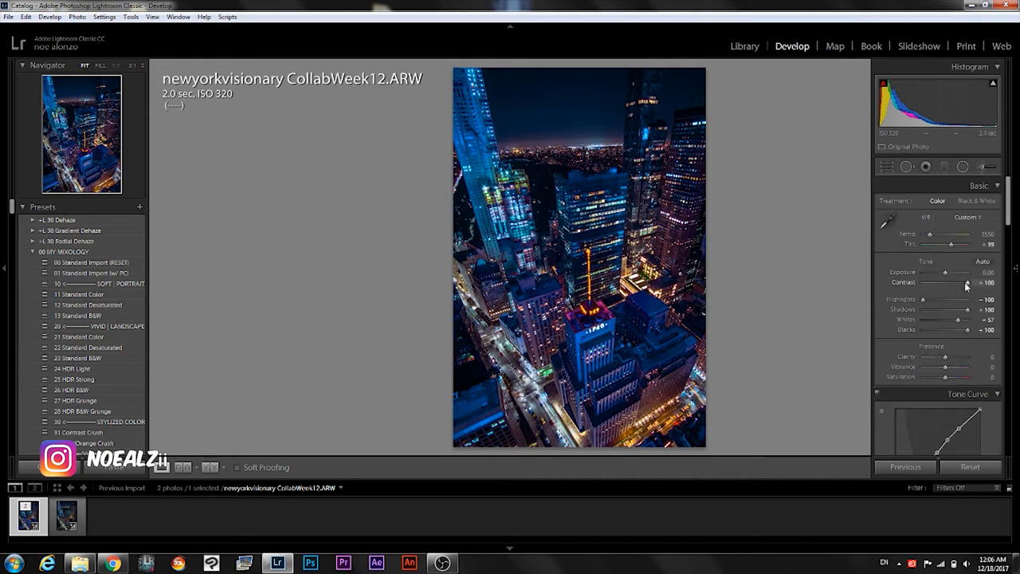
{"action": "left_click_drag", "start_coordinate": [977, 283], "coordinate": [962, 282]}
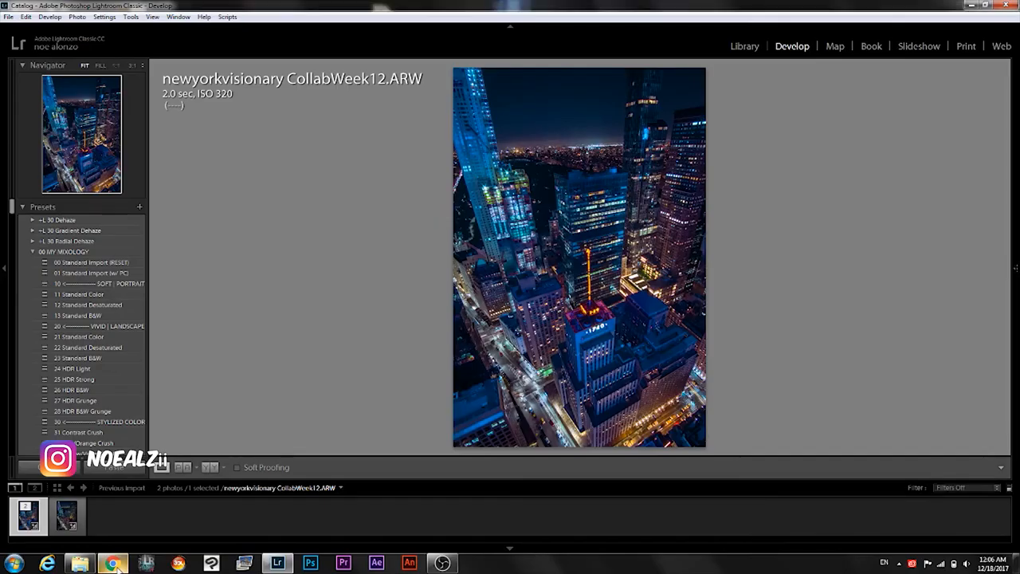
{"action": "left_click", "coordinate": [107, 560]}
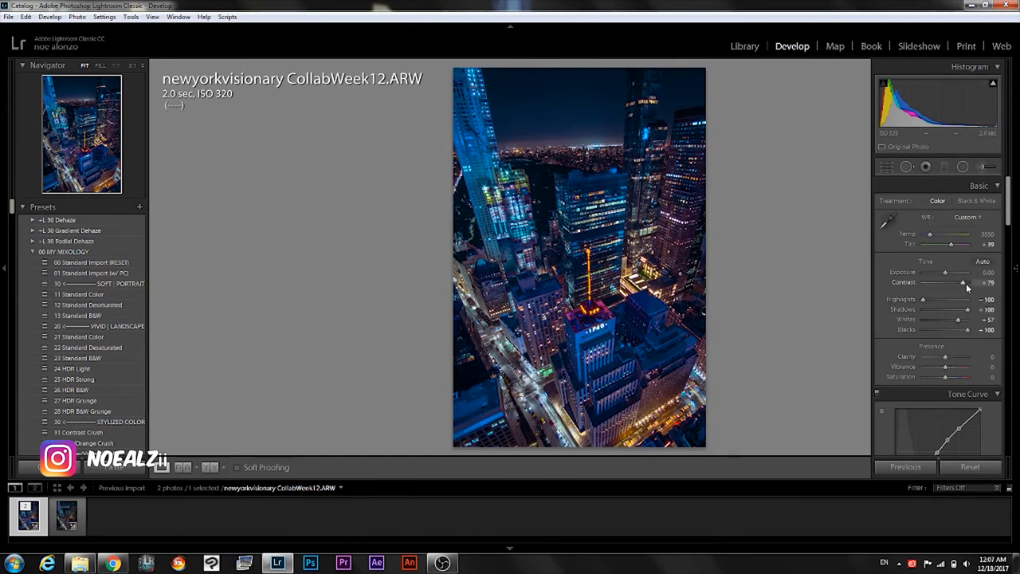
{"action": "left_click_drag", "start_coordinate": [964, 283], "coordinate": [959, 283]}
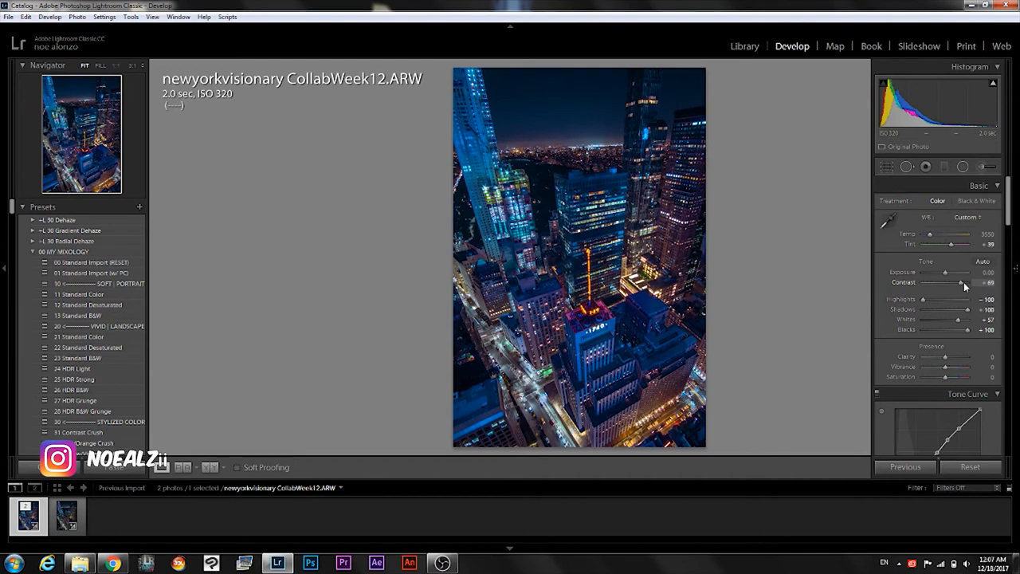
{"action": "left_click_drag", "start_coordinate": [958, 283], "coordinate": [964, 283]}
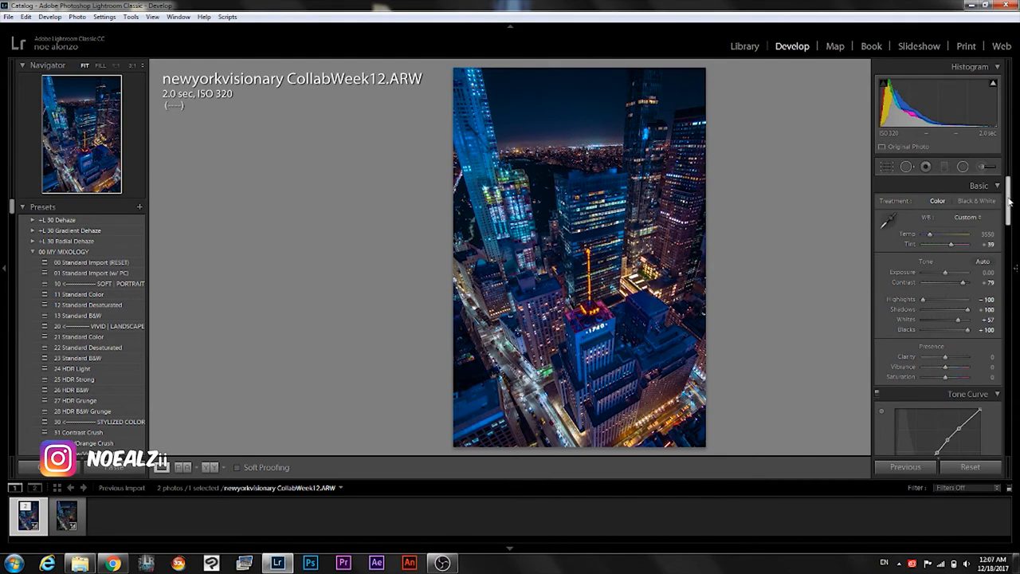
- Split-tone the shadows with a faint teal around hue 167 at low saturation
{"action": "scroll", "scroll_direction": "down", "scroll_amount": 3}
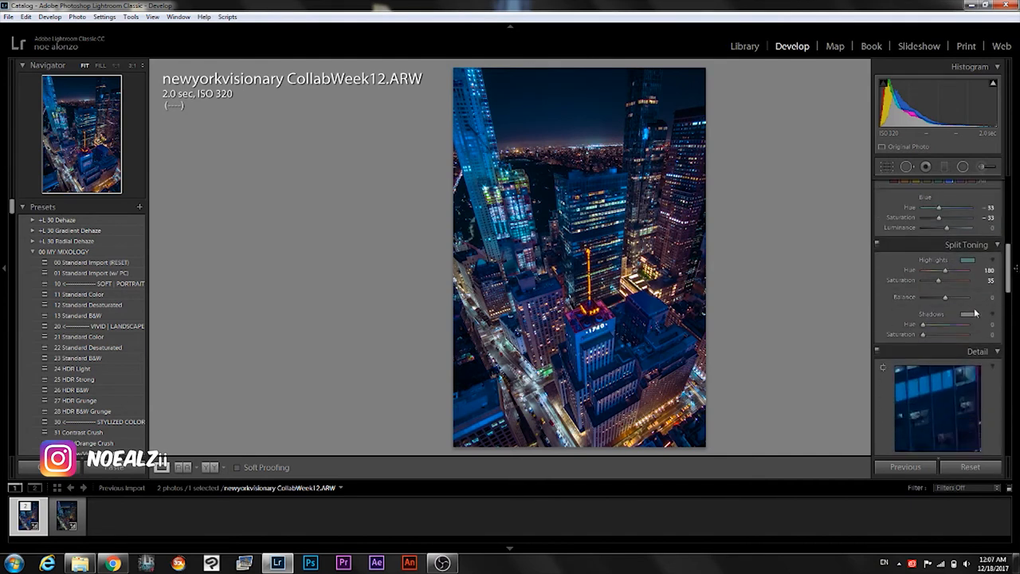
{"action": "left_click", "coordinate": [965, 313]}
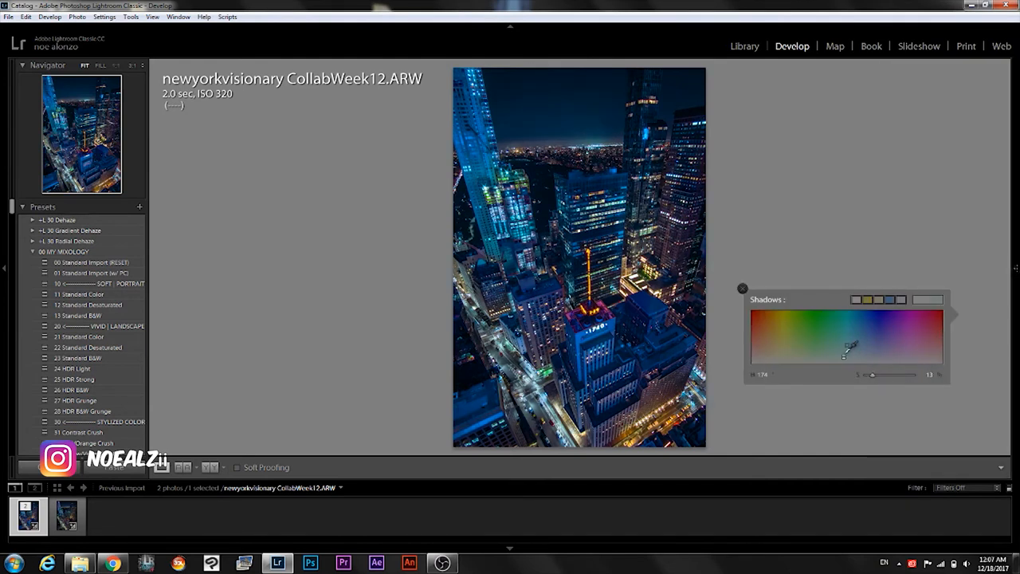
{"action": "left_click_drag", "start_coordinate": [844, 356], "coordinate": [844, 361]}
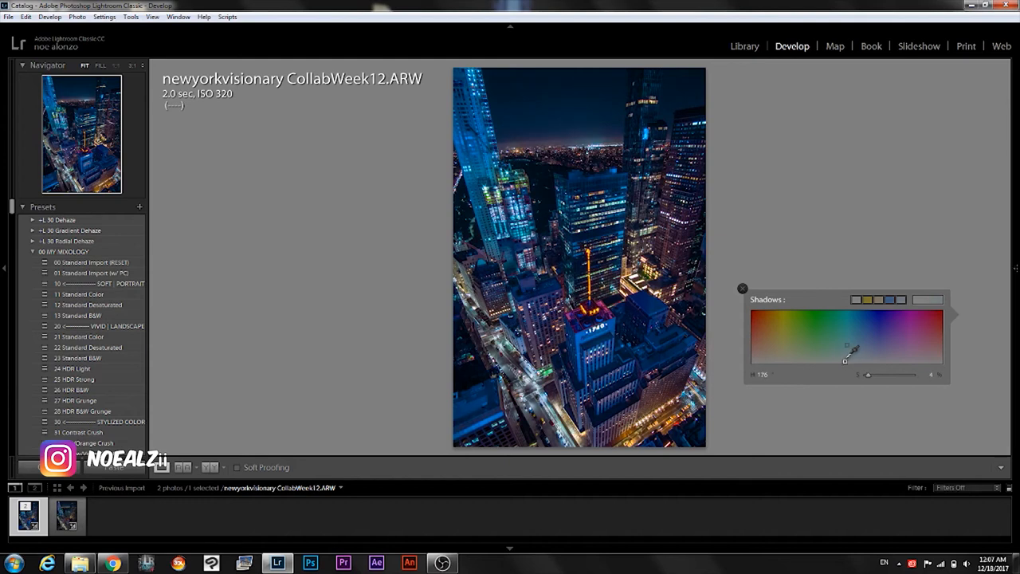
{"action": "left_click_drag", "start_coordinate": [843, 360], "coordinate": [840, 353]}
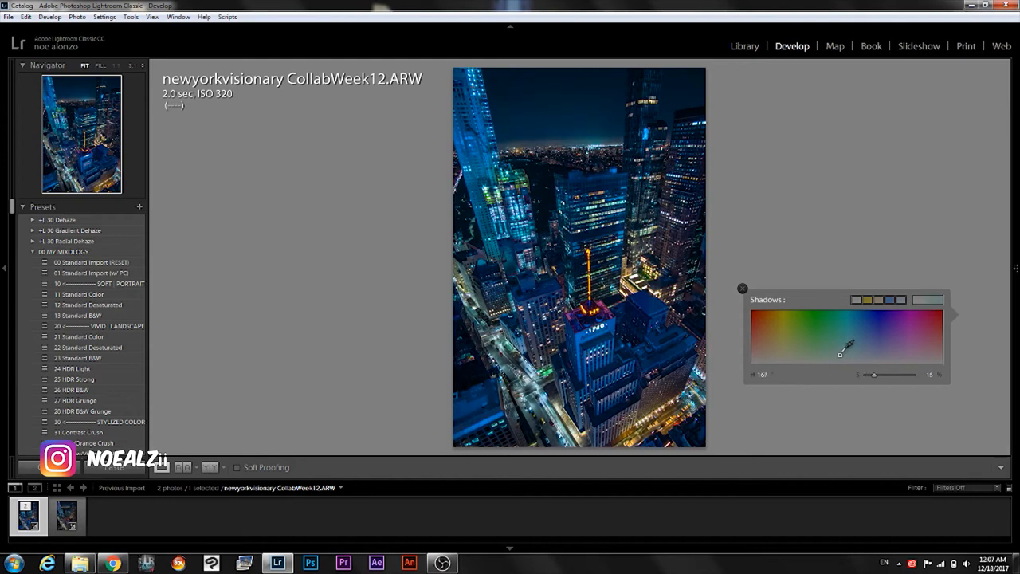
{"action": "left_click_drag", "start_coordinate": [839, 352], "coordinate": [845, 360]}
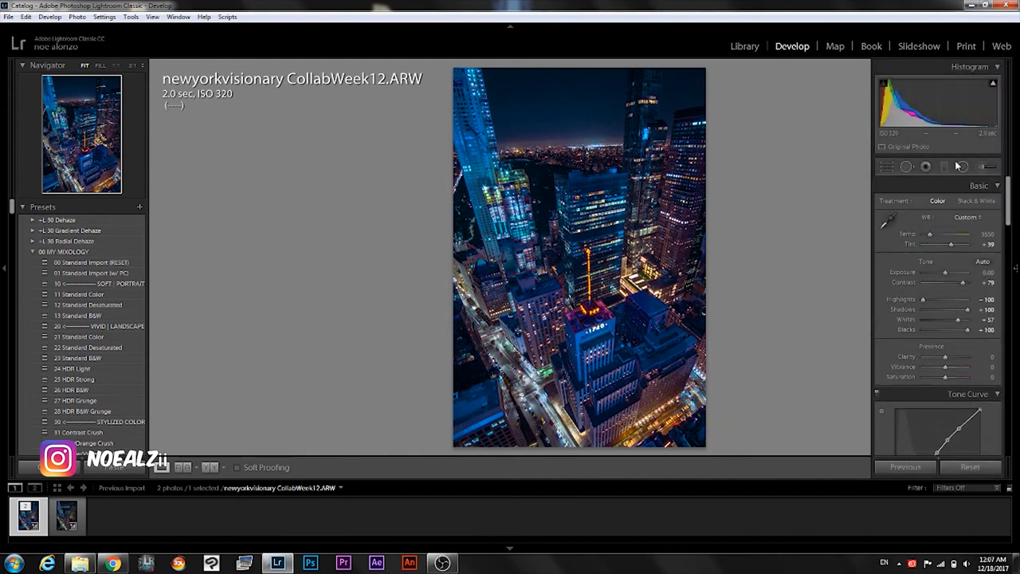
- Add a graduated filter with Highlights +100 and Tint near -96 to turn the streets green
{"action": "left_click", "coordinate": [928, 166]}
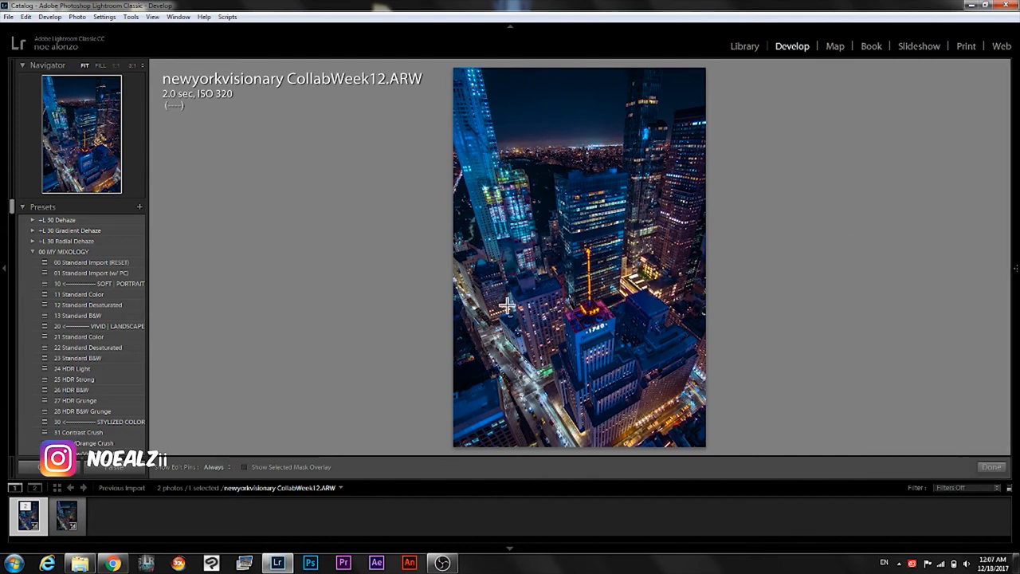
{"action": "mouse_move", "coordinate": [436, 322]}
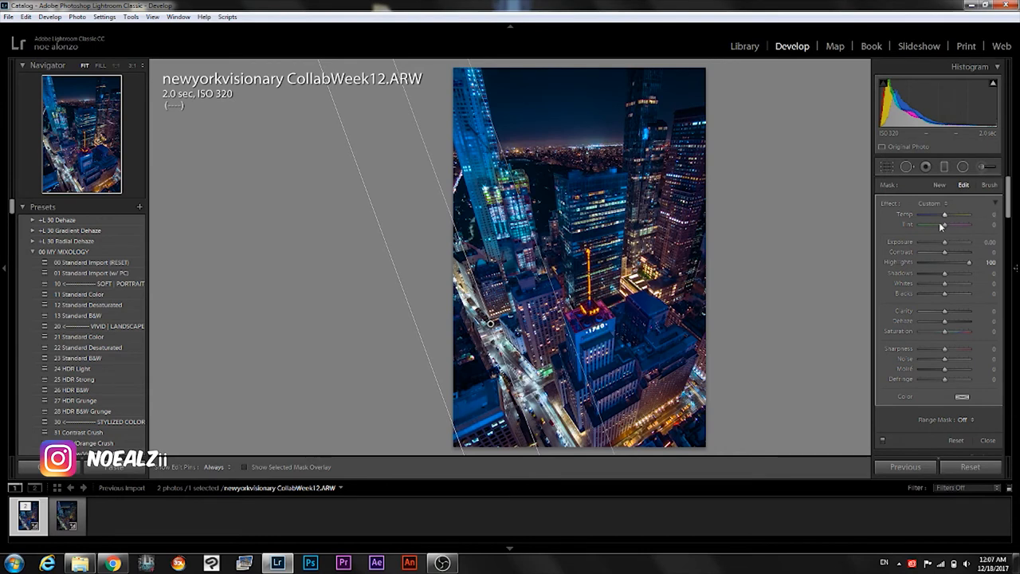
{"action": "left_click_drag", "start_coordinate": [945, 224], "coordinate": [926, 224]}
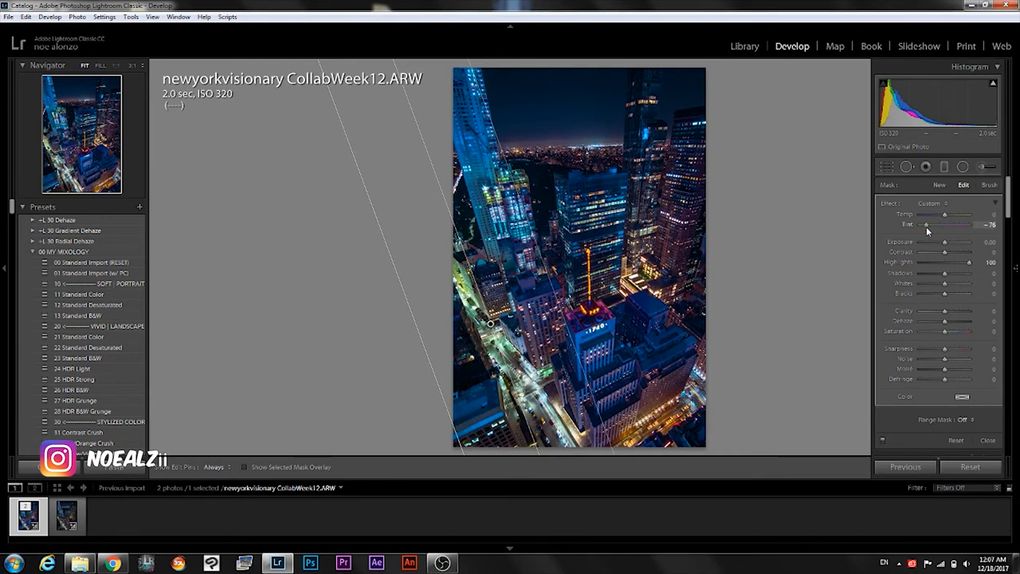
{"action": "left_click_drag", "start_coordinate": [924, 224], "coordinate": [917, 225]}
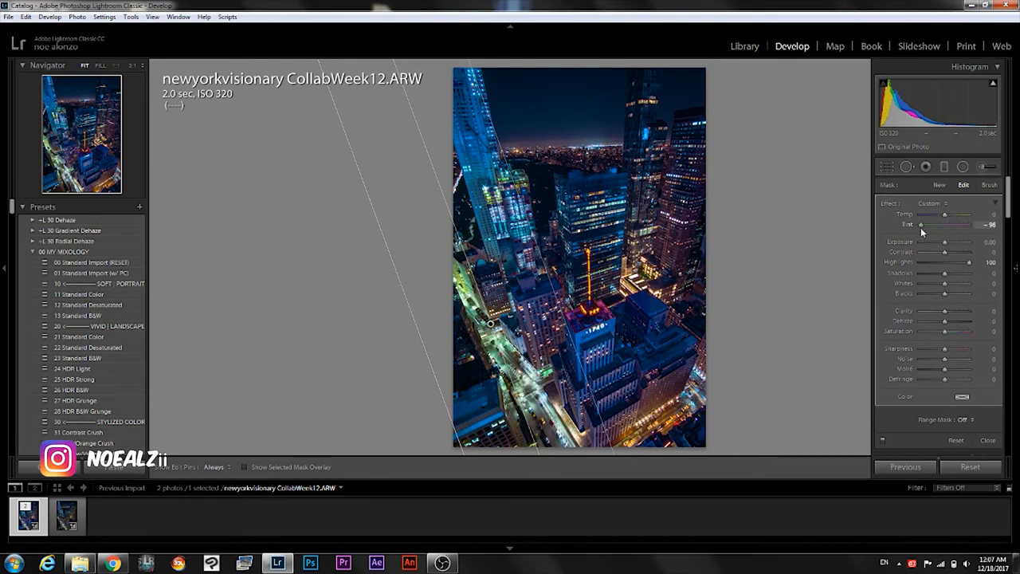
{"action": "left_click_drag", "start_coordinate": [945, 215], "coordinate": [959, 214]}
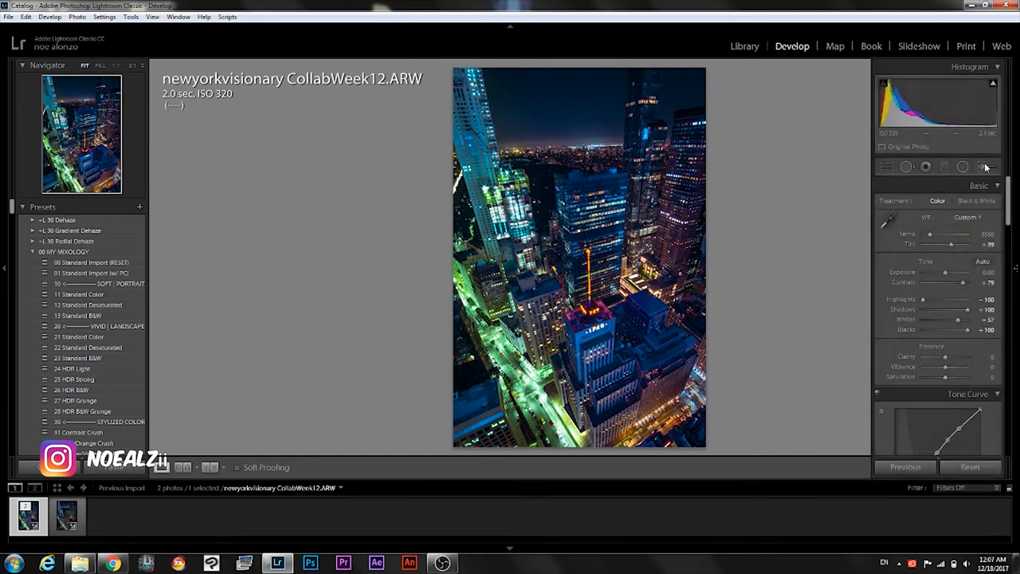
- Paint an adjustment brush mask over the streets with Saturation at -48
{"action": "left_click", "coordinate": [985, 167]}
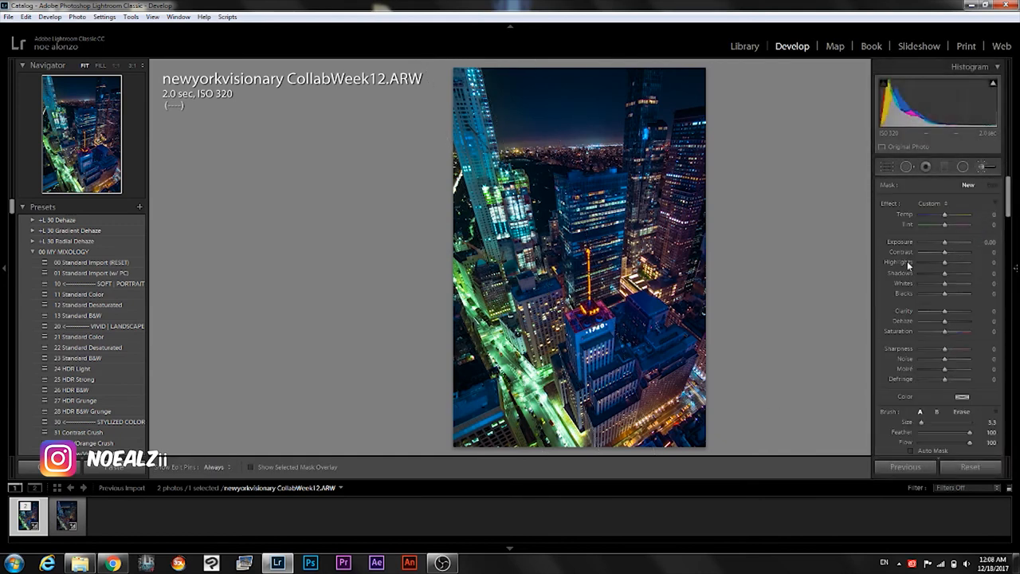
{"action": "left_click_drag", "start_coordinate": [944, 331], "coordinate": [923, 330]}
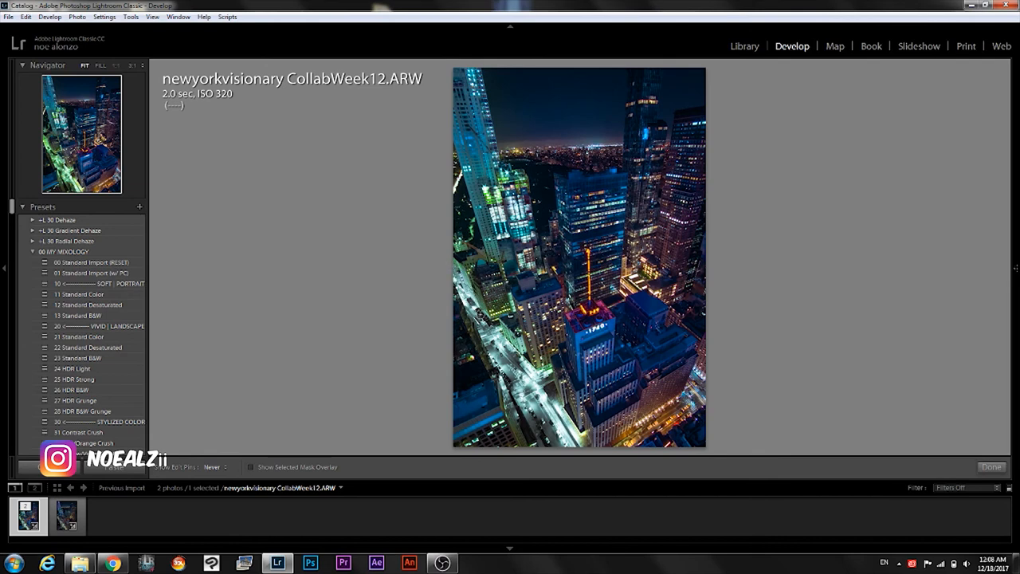
{"action": "left_click", "coordinate": [217, 466]}
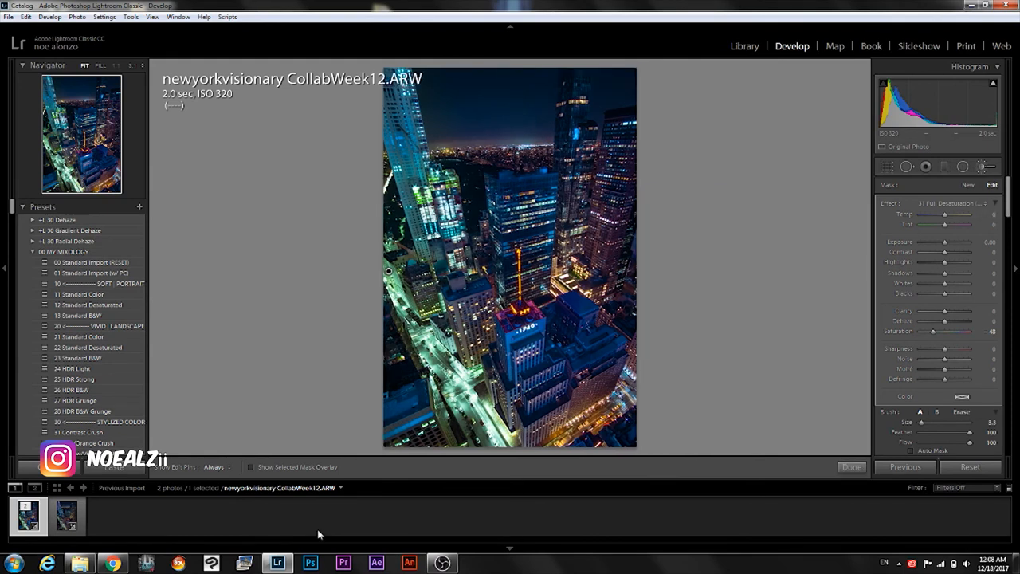
{"action": "left_click", "coordinate": [107, 561]}
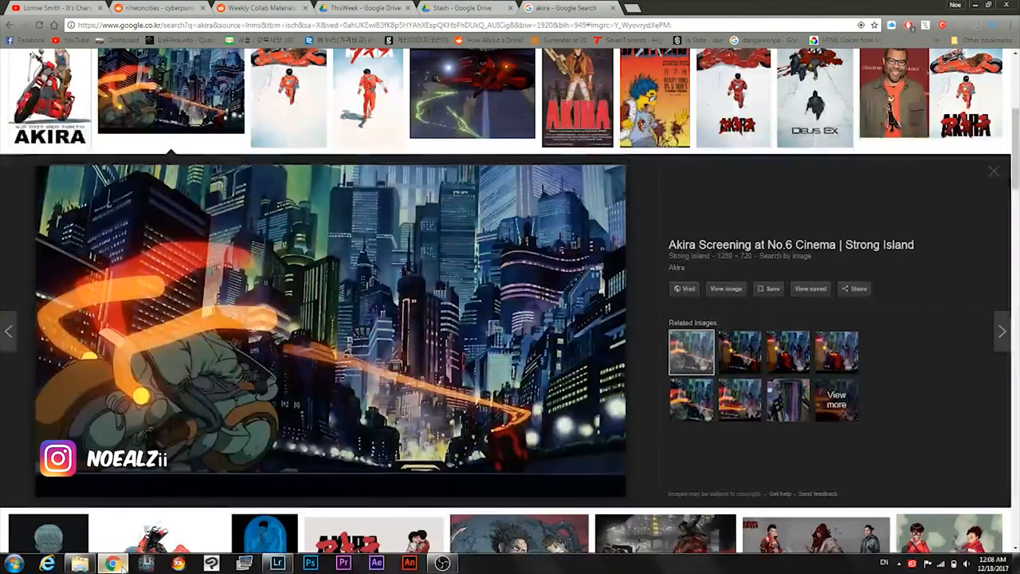
{"action": "left_click", "coordinate": [279, 561]}
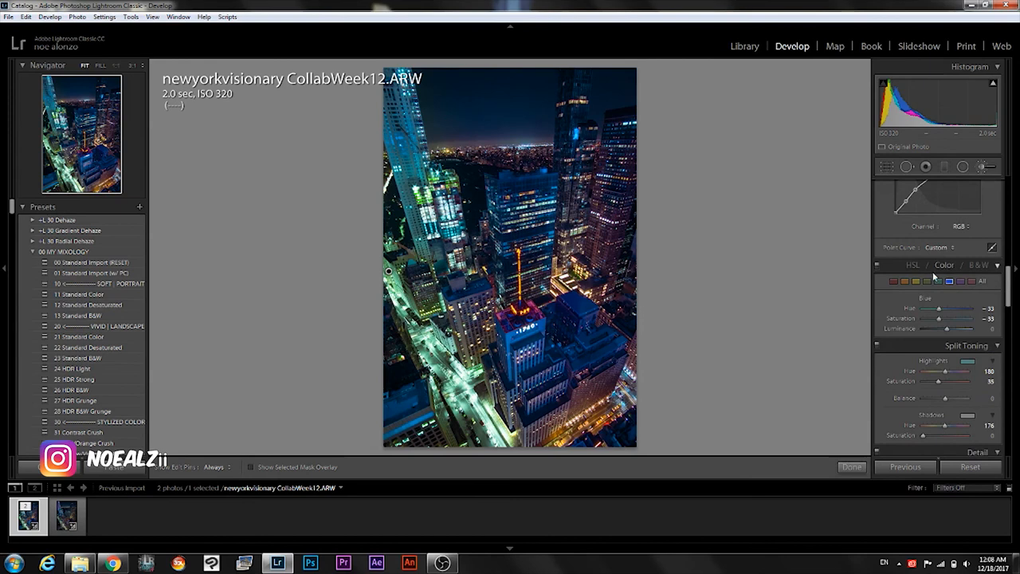
- Set the Orange hue in the HSL panel to +49, overshooting to +62 first
{"action": "left_click", "coordinate": [905, 280]}
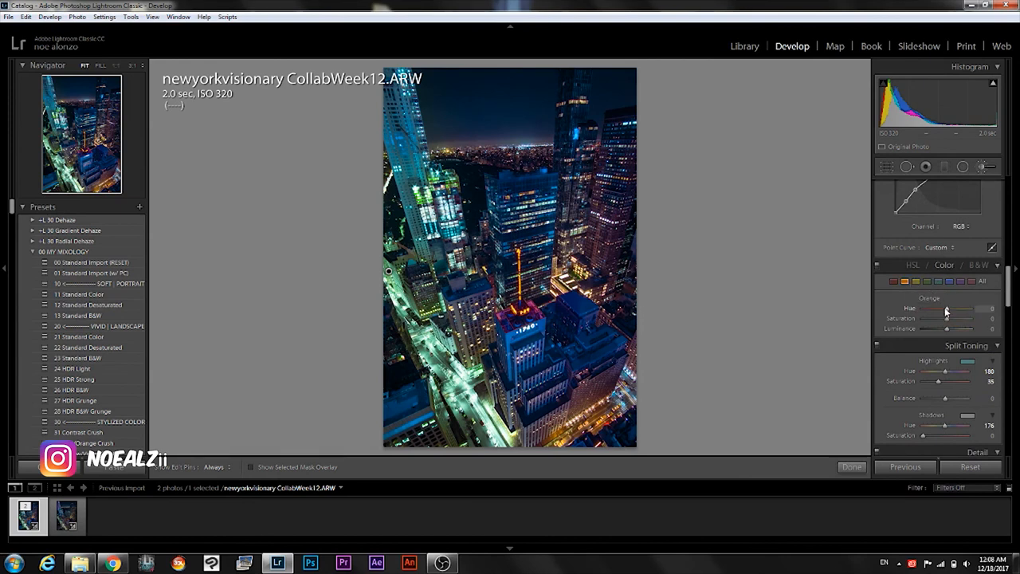
{"action": "left_click_drag", "start_coordinate": [945, 309], "coordinate": [964, 308]}
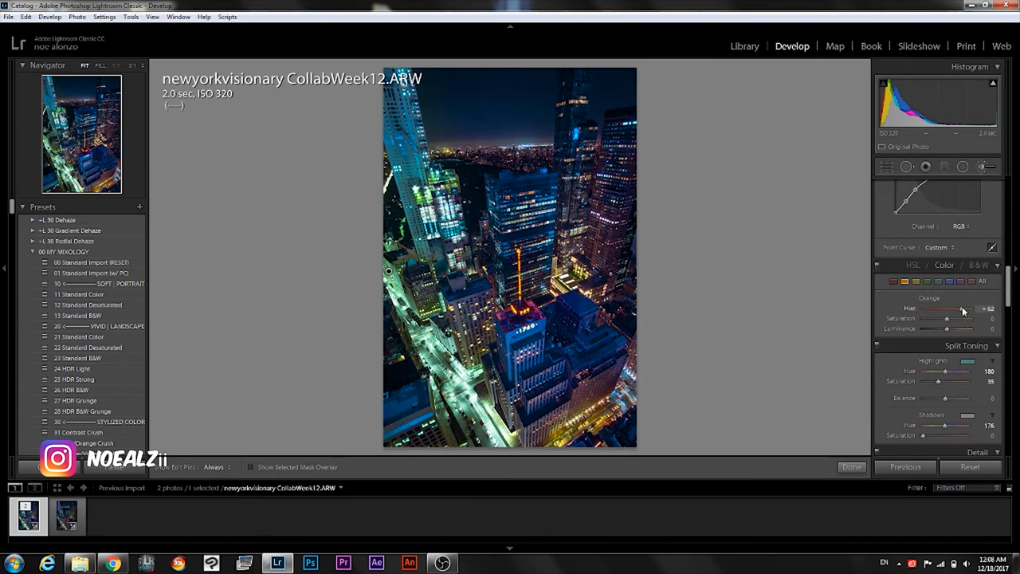
{"action": "left_click_drag", "start_coordinate": [968, 309], "coordinate": [960, 309]}
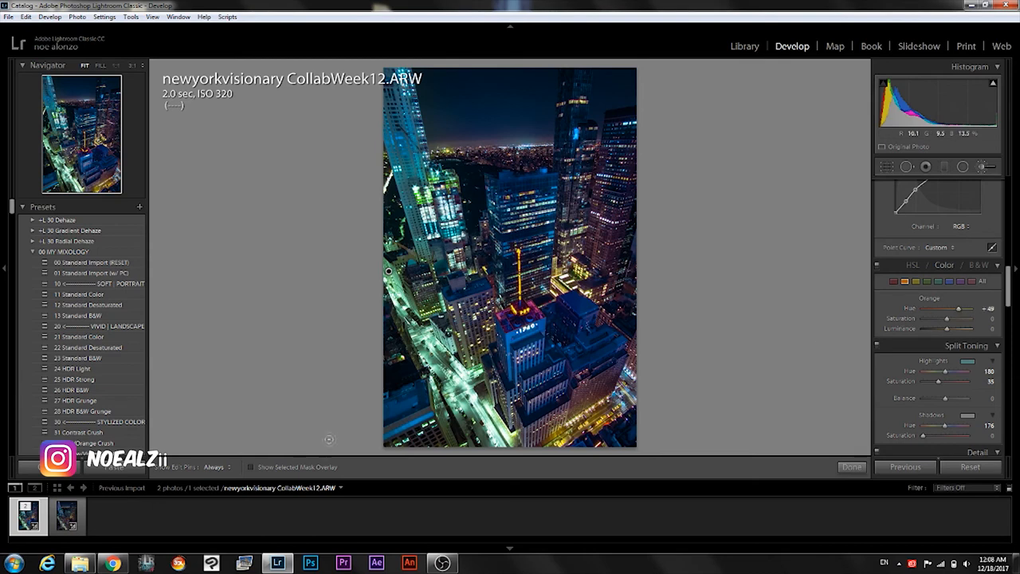
{"action": "mouse_move", "coordinate": [108, 560]}
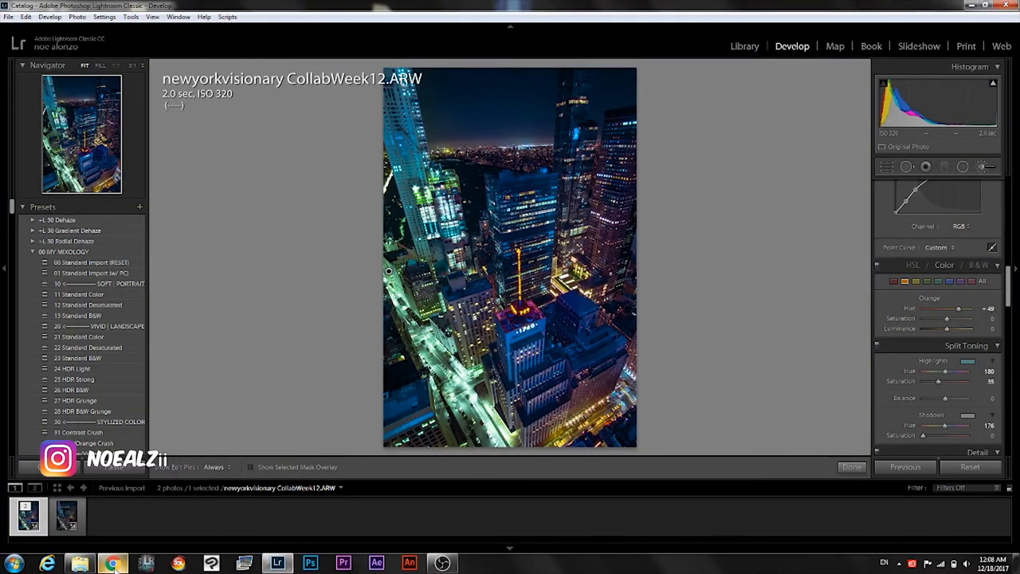
{"action": "left_click", "coordinate": [110, 561]}
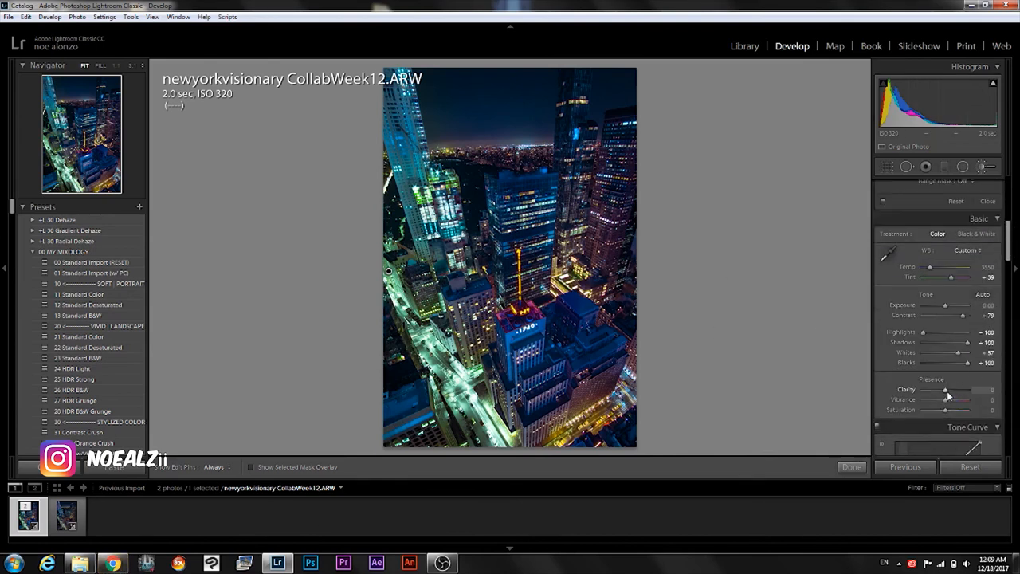
- Lower the Basic panel Clarity slider to -33
{"action": "left_click_drag", "start_coordinate": [945, 390], "coordinate": [935, 390]}
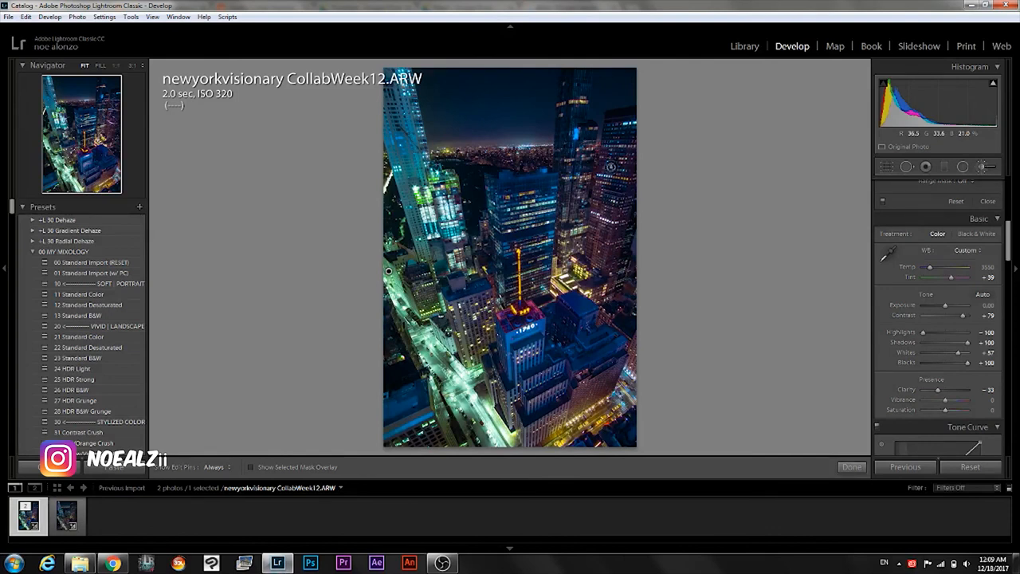
{"action": "mouse_move", "coordinate": [660, 245]}
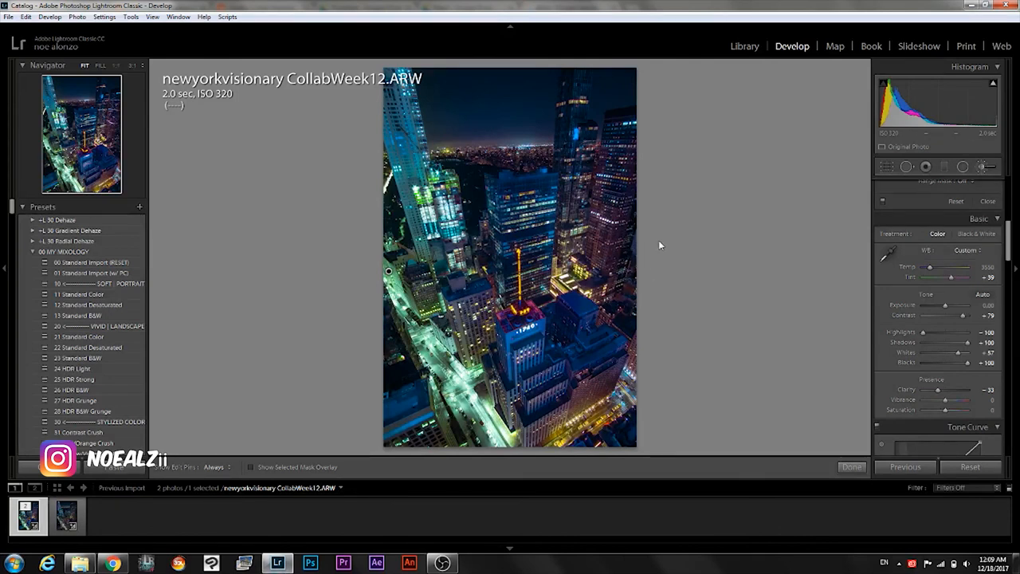